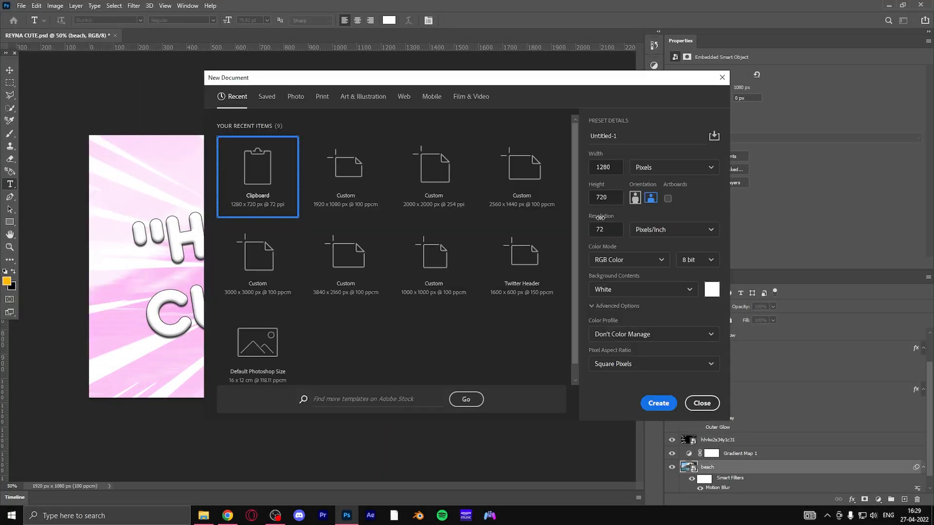
{"action": "mouse_move", "coordinate": [346, 177]}
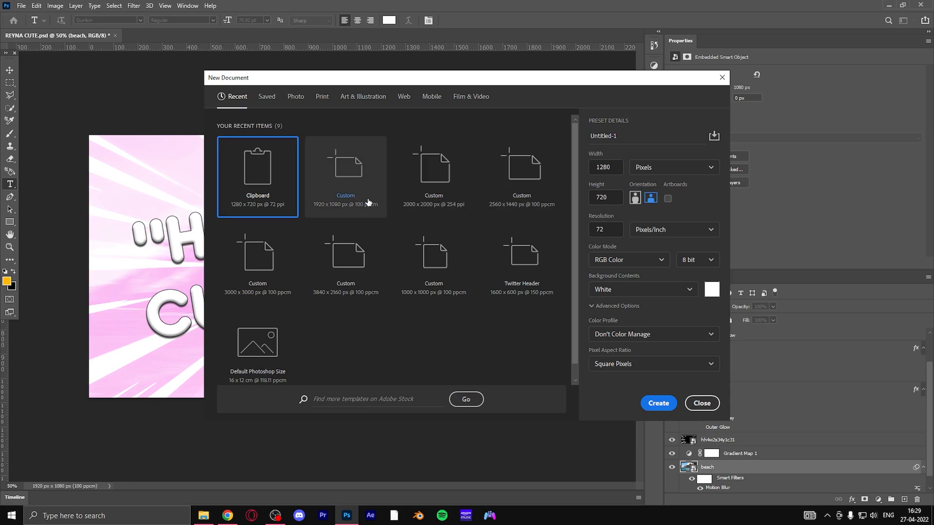
Create a new blank white 1920×1080 px document from the recent custom preset
{"action": "left_click", "coordinate": [658, 403]}
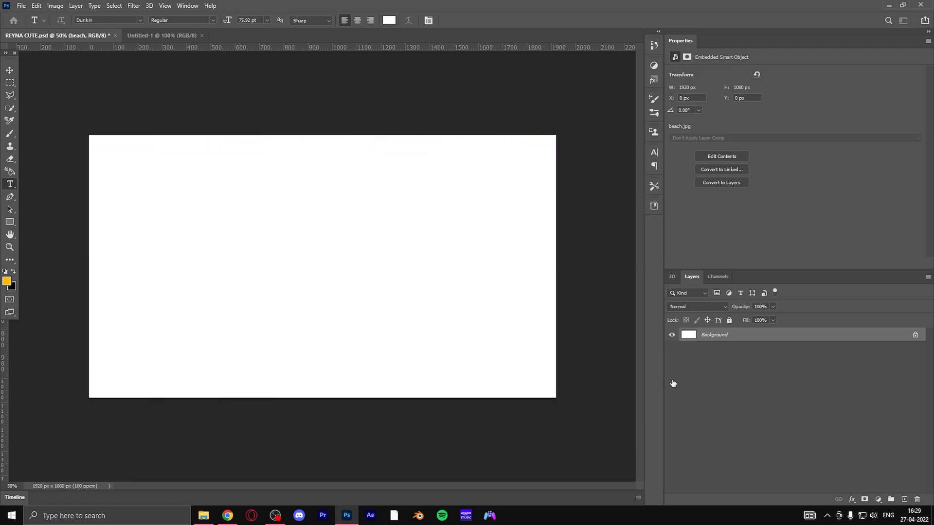
{"action": "left_click", "coordinate": [161, 35]}
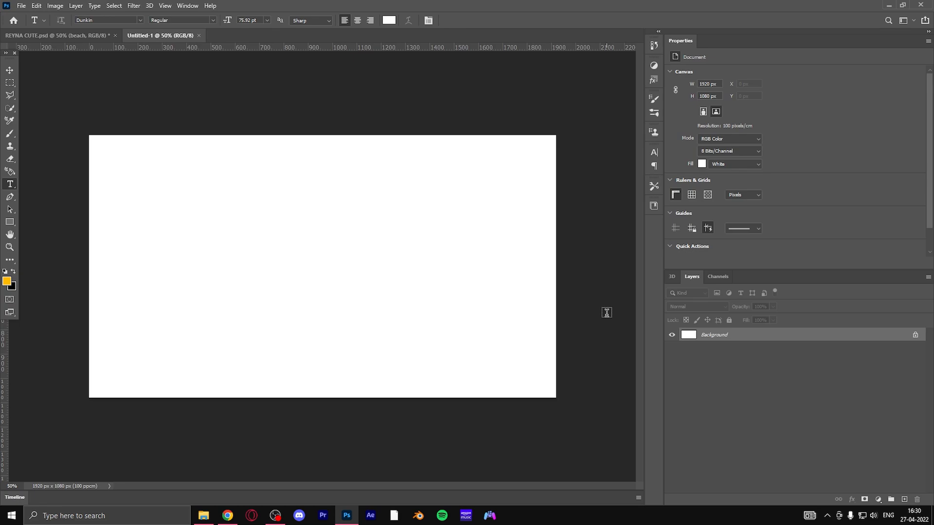
{"action": "mouse_move", "coordinate": [546, 327]}
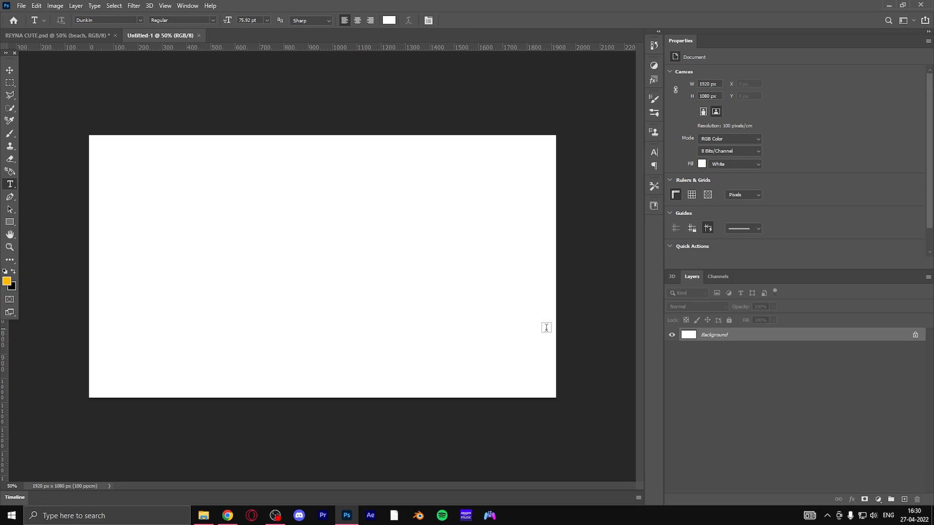
In Chrome, reach Pinterest via Google and search it for 'cute valorant'
{"action": "left_click", "coordinate": [228, 515]}
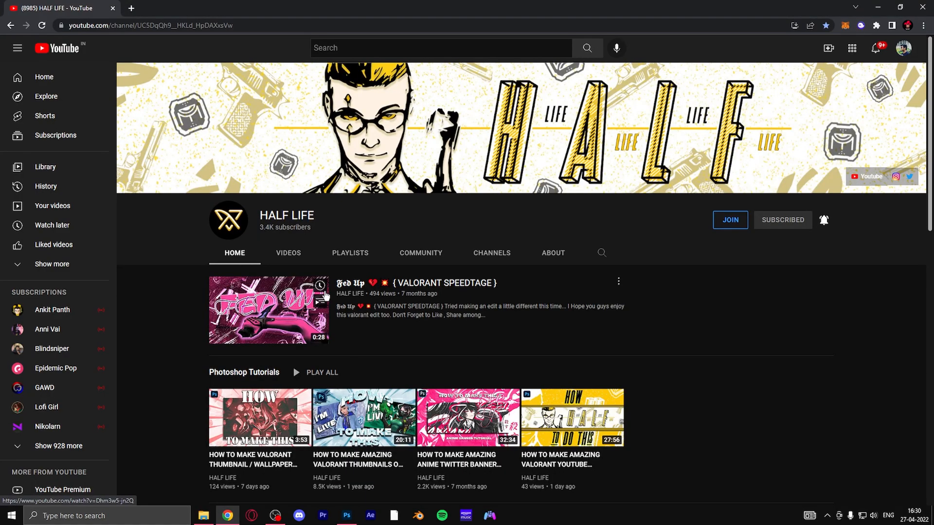
{"action": "mouse_move", "coordinate": [179, 66]}
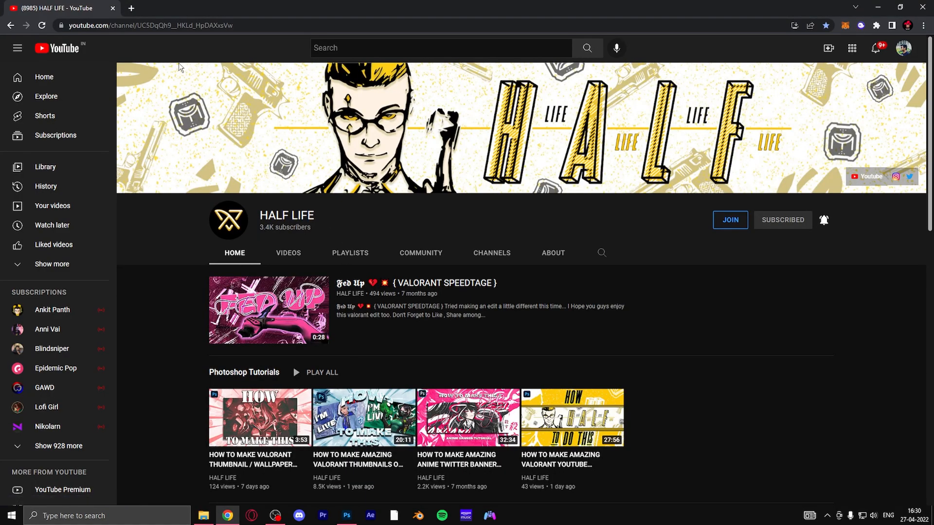
{"action": "left_click", "coordinate": [129, 8]}
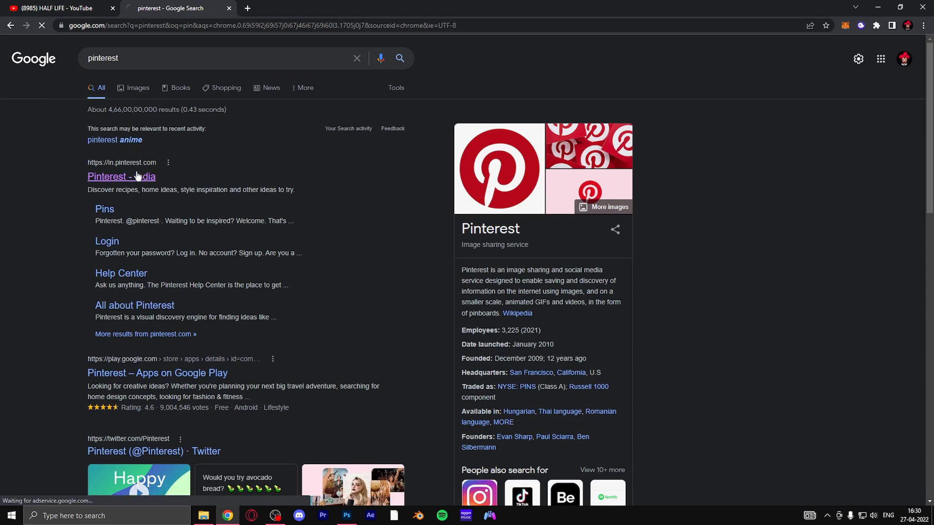
{"action": "left_click", "coordinate": [121, 176]}
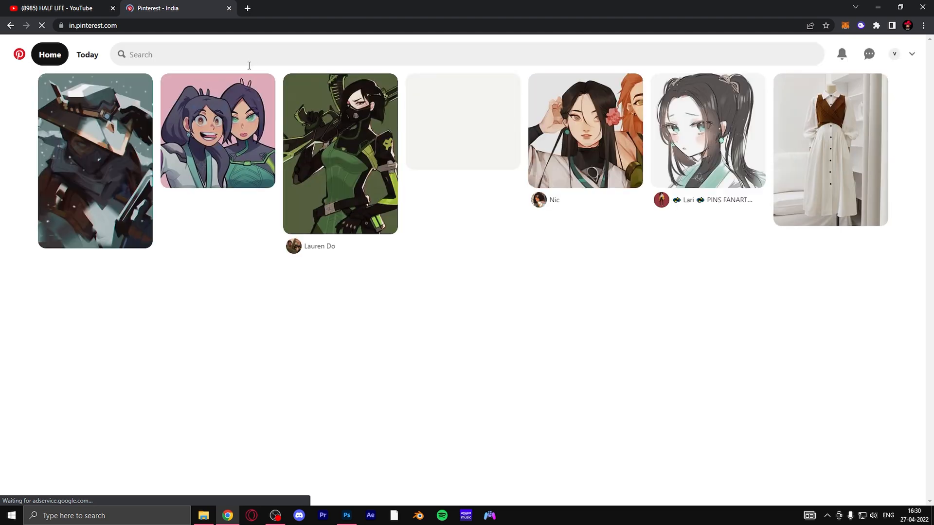
{"action": "type", "text": "cute valora"}
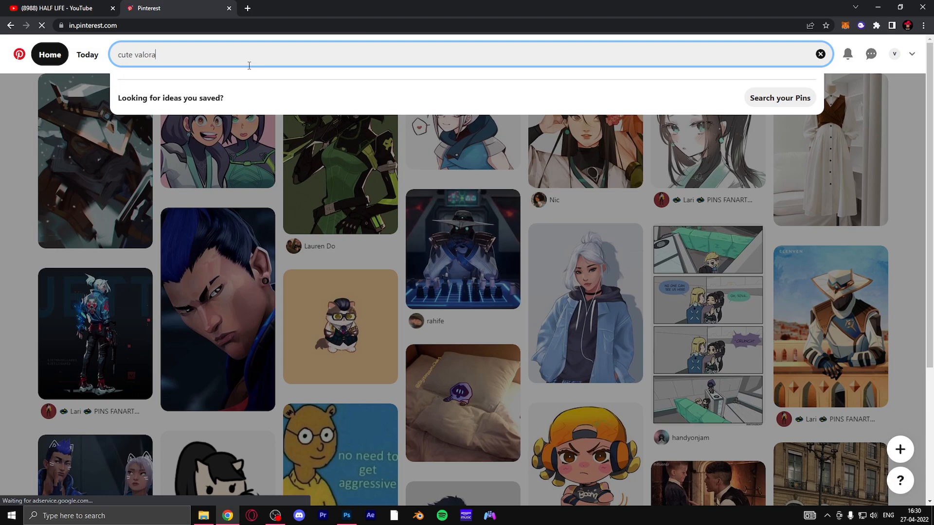
{"action": "key", "text": "Enter"}
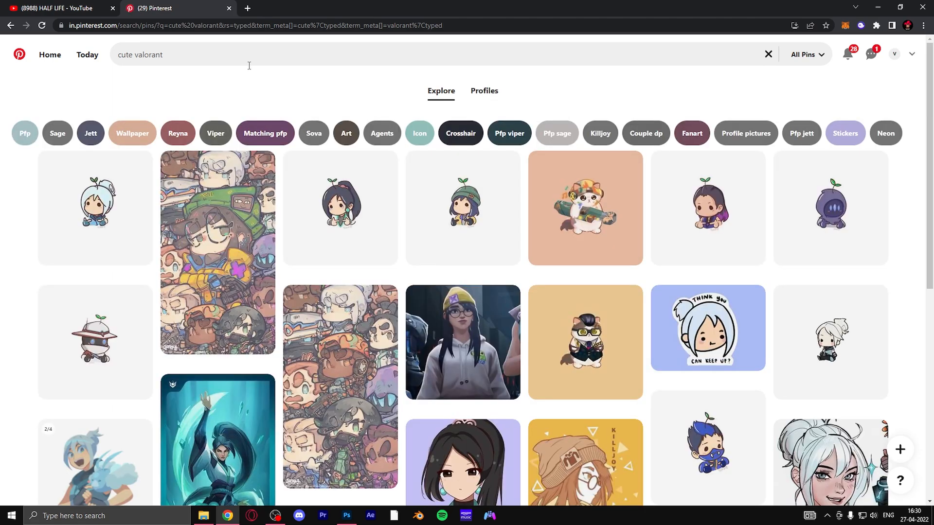
{"action": "mouse_move", "coordinate": [340, 208]}
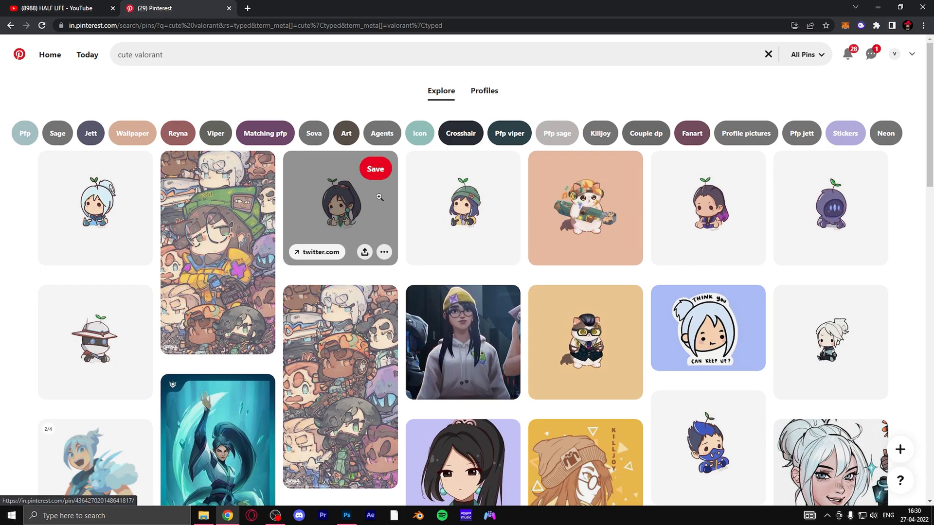
Download the dark-haired anime girl pin and show it in its folder
{"action": "scroll", "scroll_direction": "down", "scroll_amount": 3}
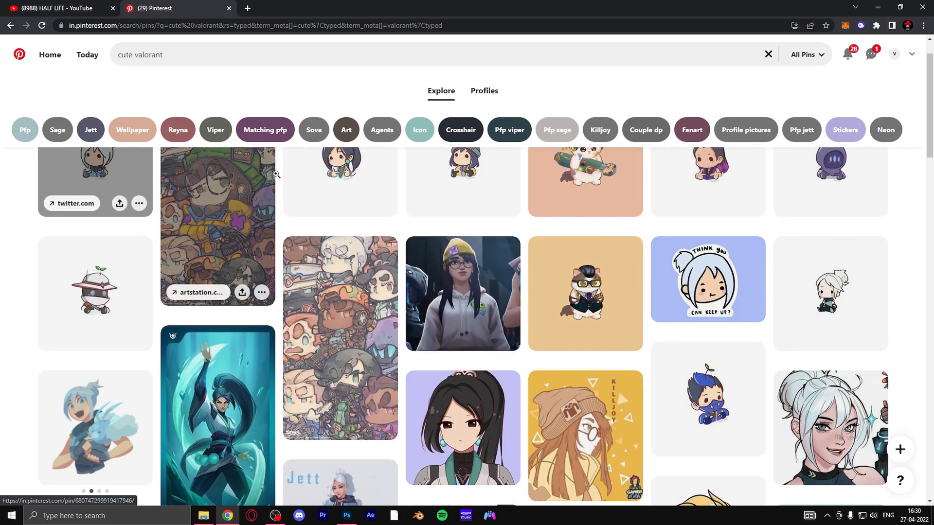
{"action": "scroll", "scroll_direction": "down", "scroll_amount": 3}
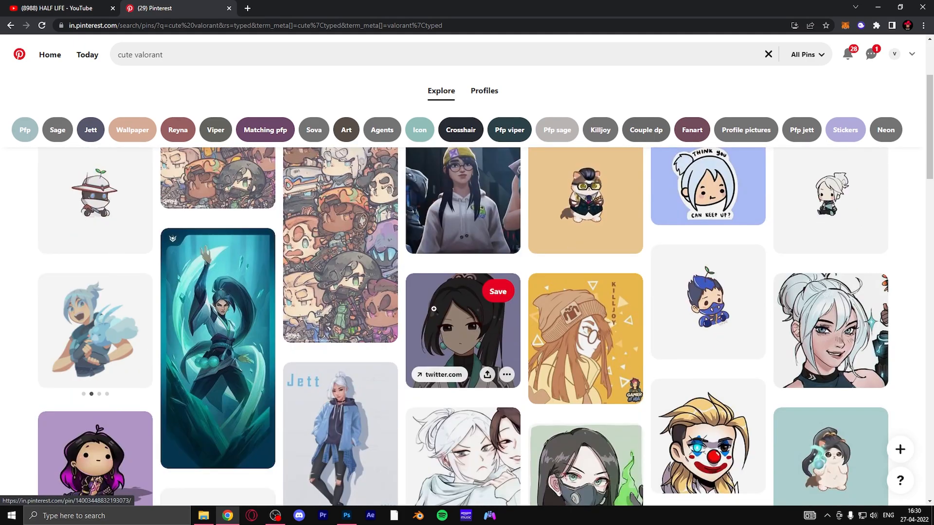
{"action": "left_click", "coordinate": [462, 331]}
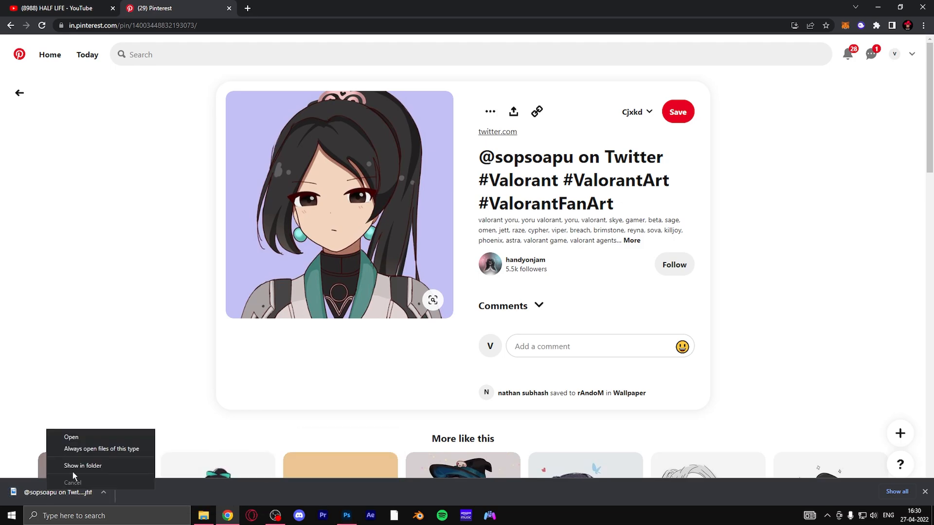
{"action": "left_click", "coordinate": [346, 516]}
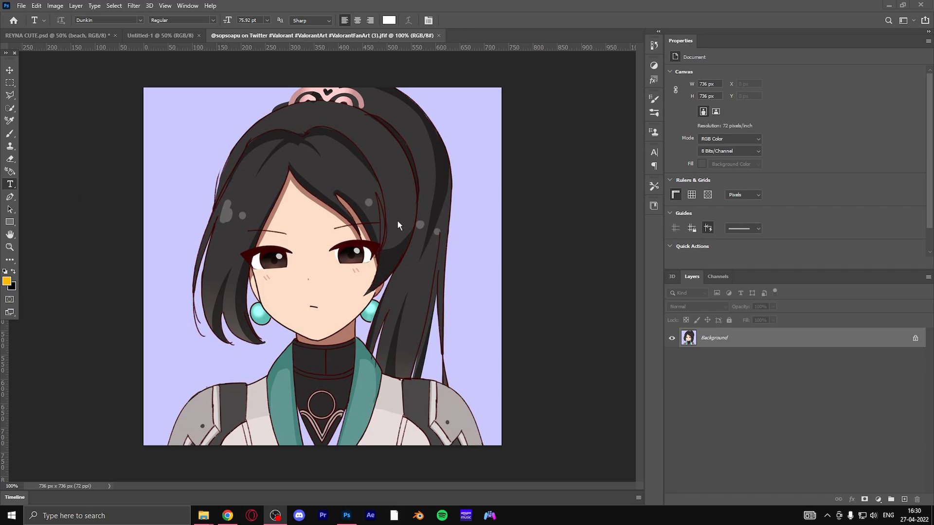
{"action": "mouse_move", "coordinate": [90, 154]}
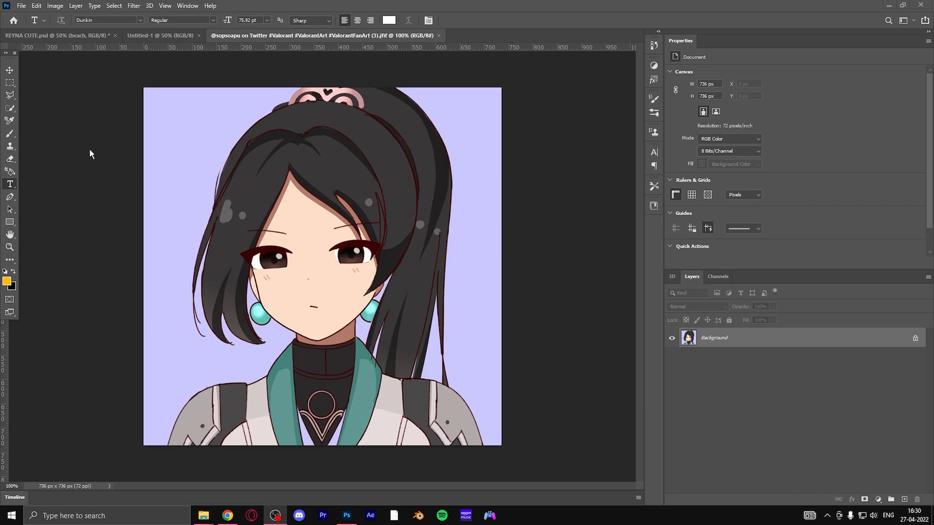
{"action": "mouse_move", "coordinate": [10, 112]}
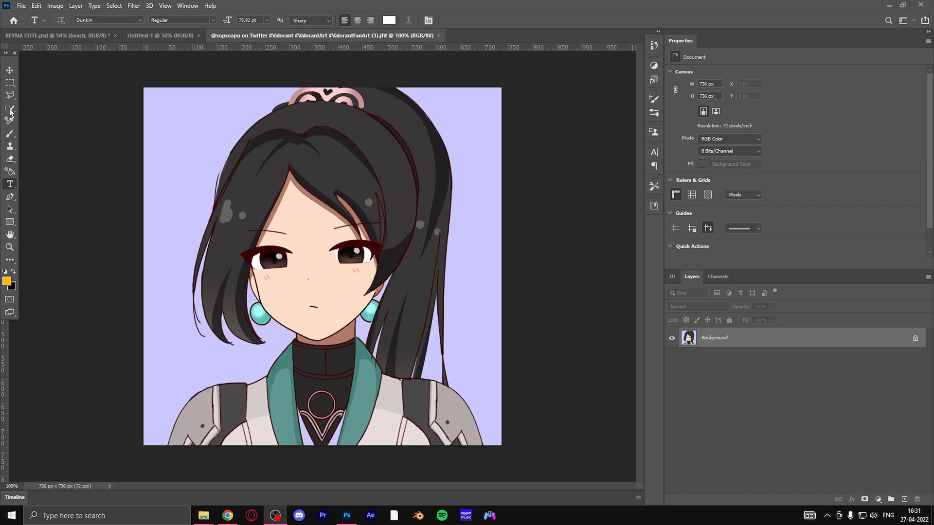
Select the anime girl with Select Subject, excluding the lilac background
{"action": "left_click", "coordinate": [9, 105]}
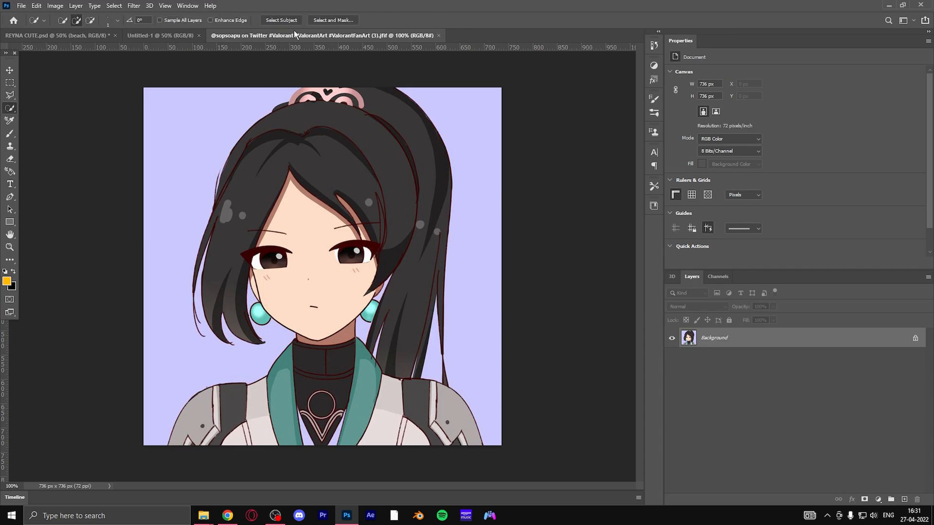
{"action": "left_click", "coordinate": [280, 19]}
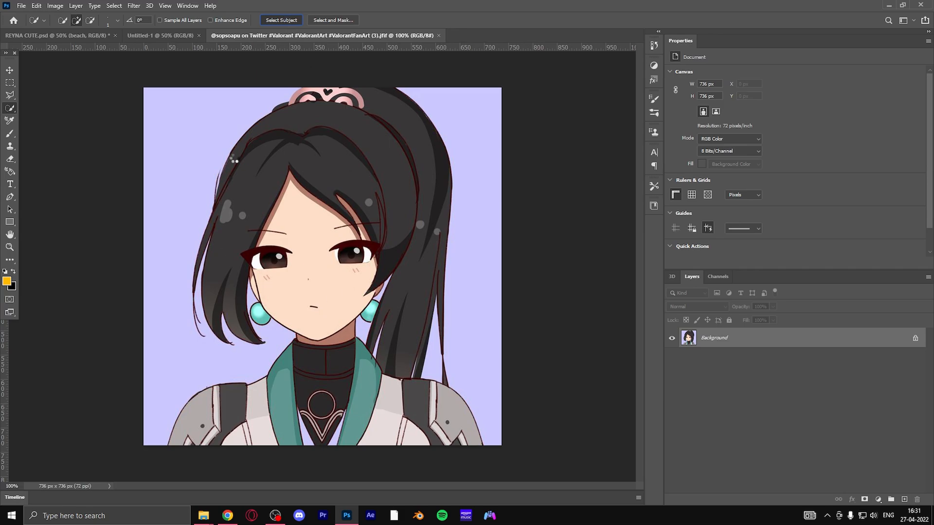
{"action": "left_click", "coordinate": [280, 20]}
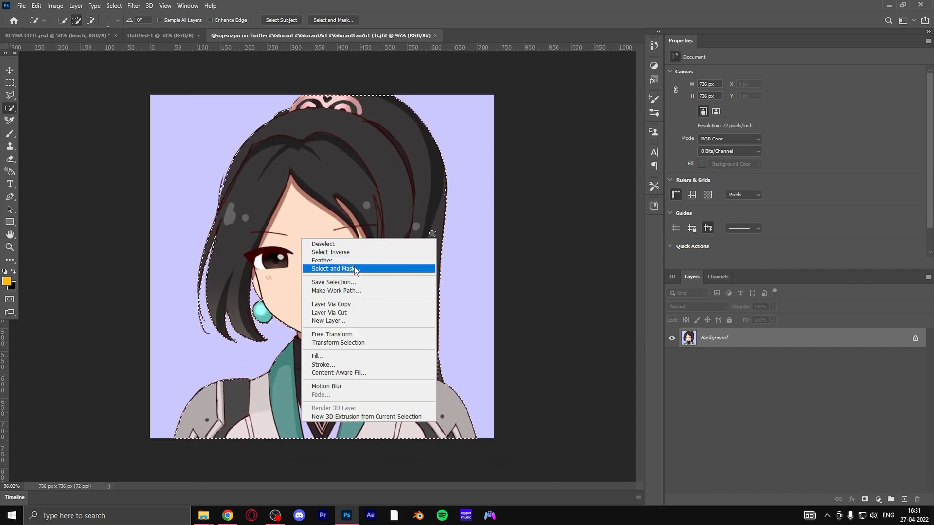
In Select and Mask, refine edges to a 1 px radius with smoothing 4 and slight contrast
{"action": "left_click", "coordinate": [334, 268]}
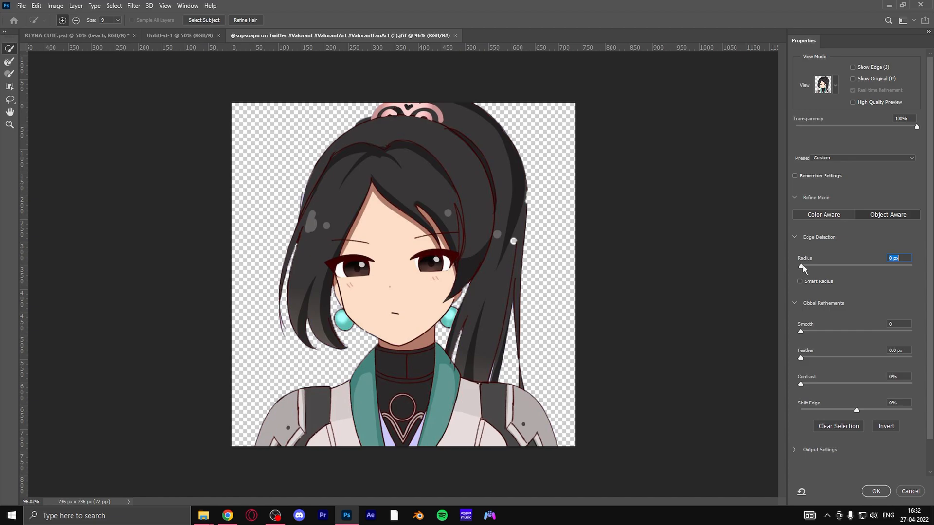
{"action": "mouse_move", "coordinate": [800, 387]}
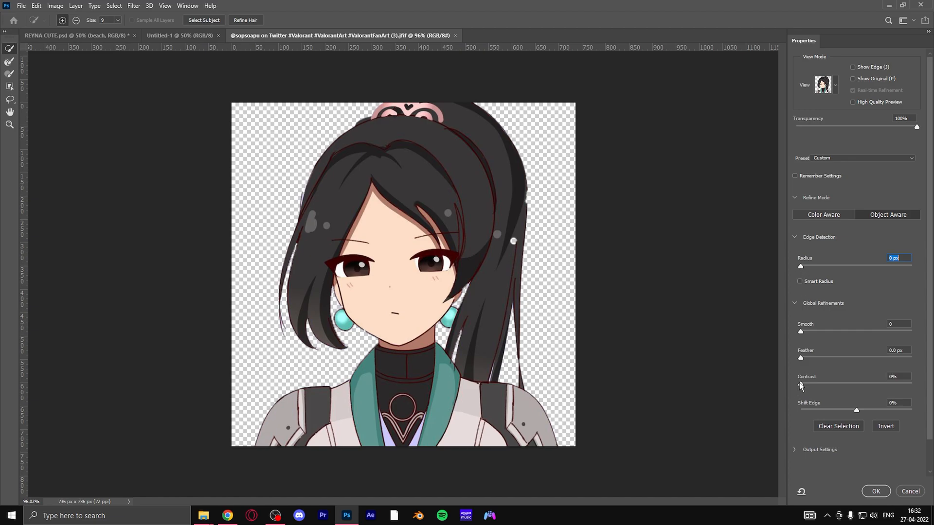
{"action": "left_click_drag", "start_coordinate": [801, 386], "coordinate": [811, 386]}
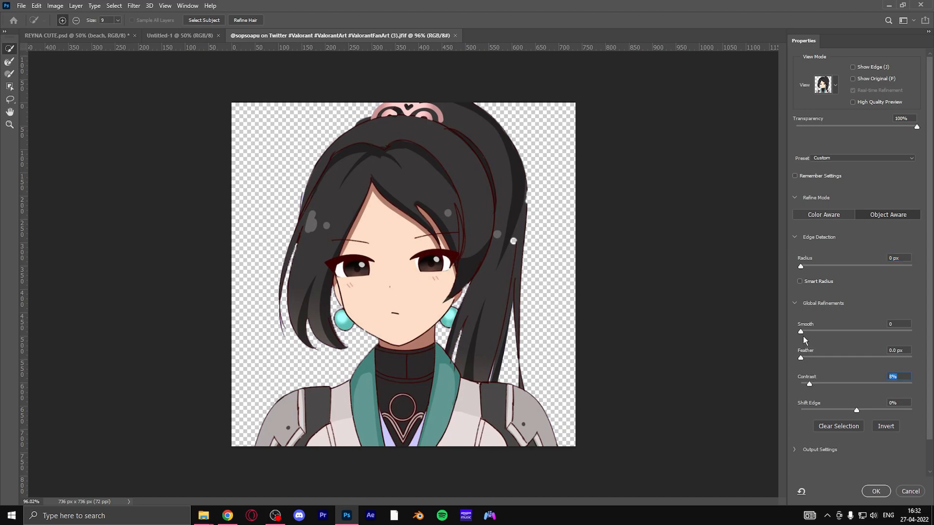
{"action": "left_click_drag", "start_coordinate": [801, 332], "coordinate": [815, 332]}
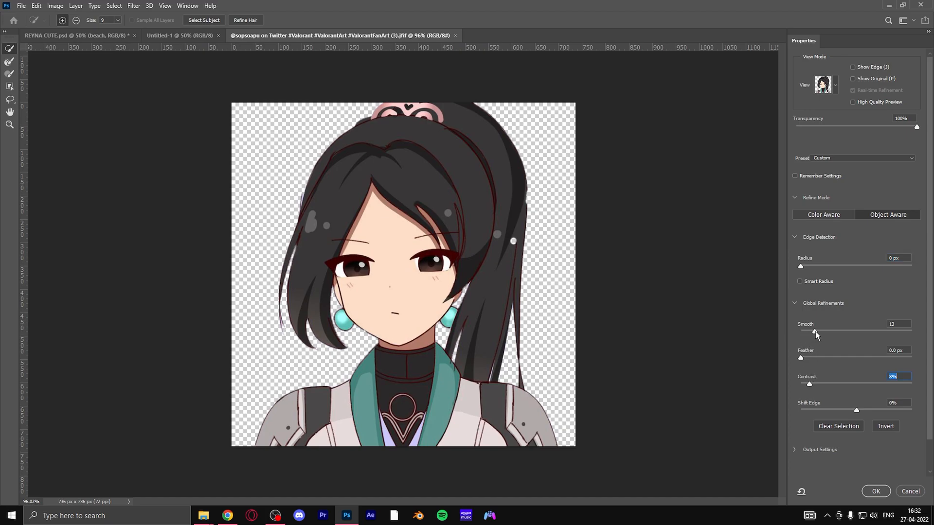
{"action": "left_click_drag", "start_coordinate": [815, 333], "coordinate": [806, 334]}
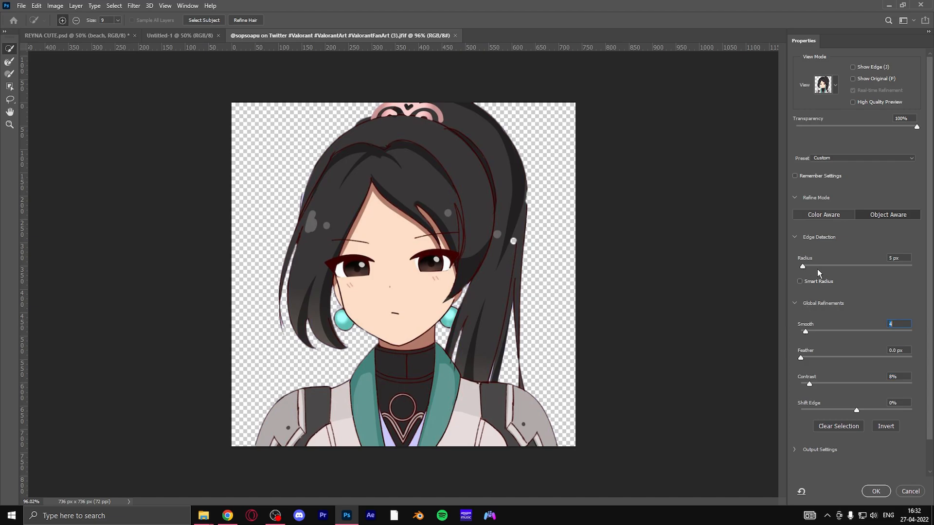
{"action": "left_click_drag", "start_coordinate": [802, 267], "coordinate": [821, 267]}
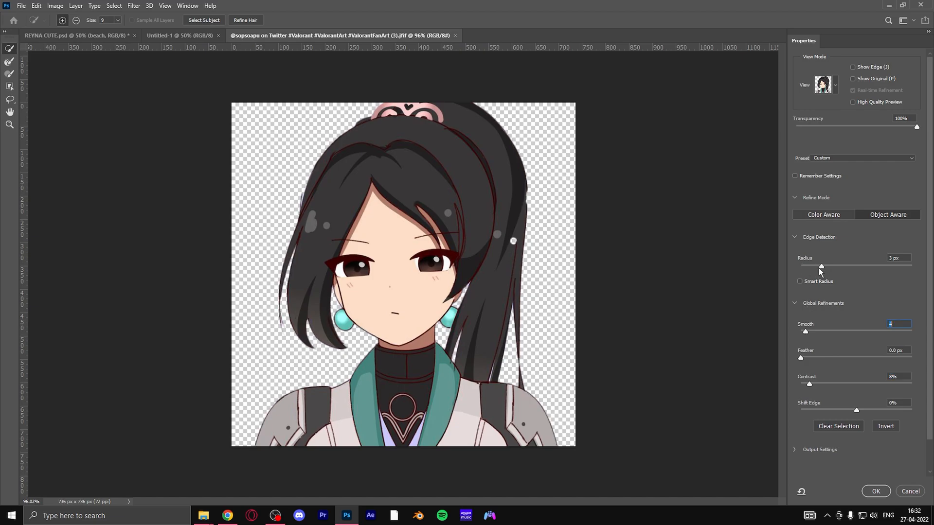
{"action": "left_click_drag", "start_coordinate": [821, 265], "coordinate": [810, 264]}
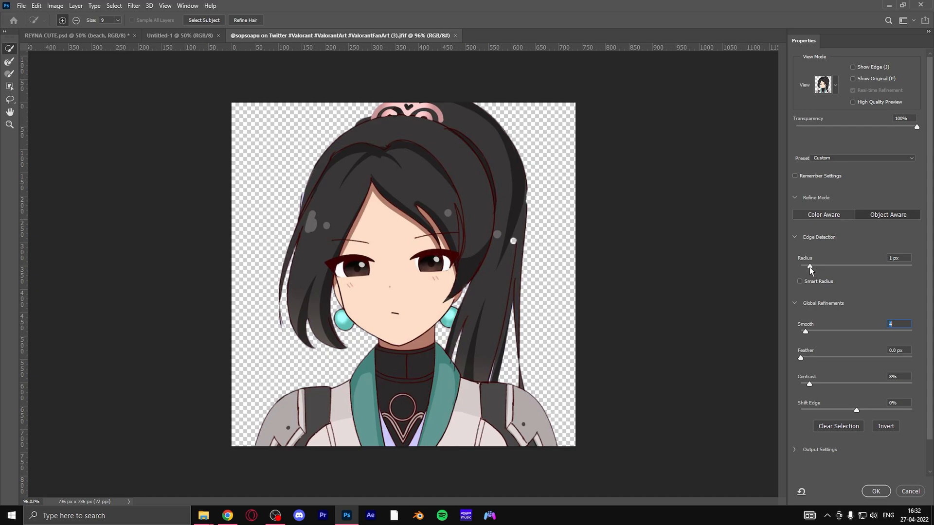
{"action": "left_click", "coordinate": [898, 257]}
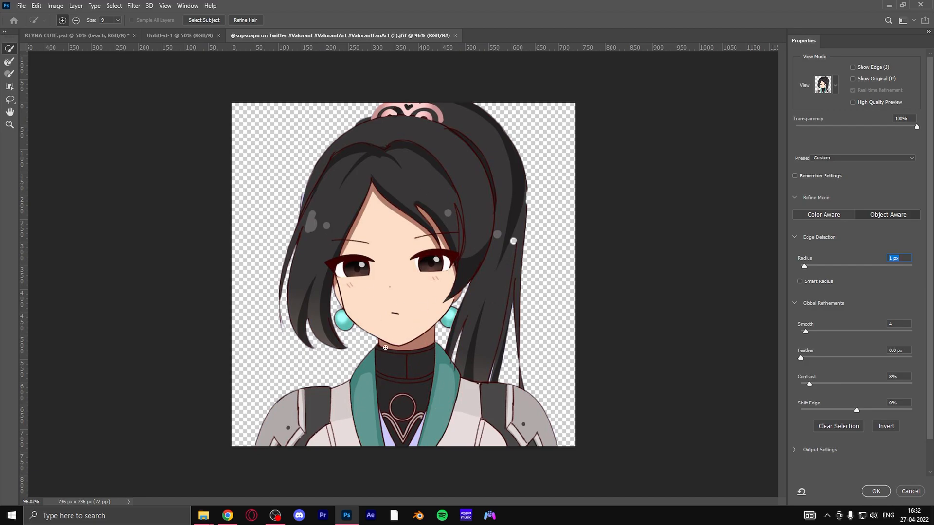
{"action": "mouse_move", "coordinate": [886, 494]}
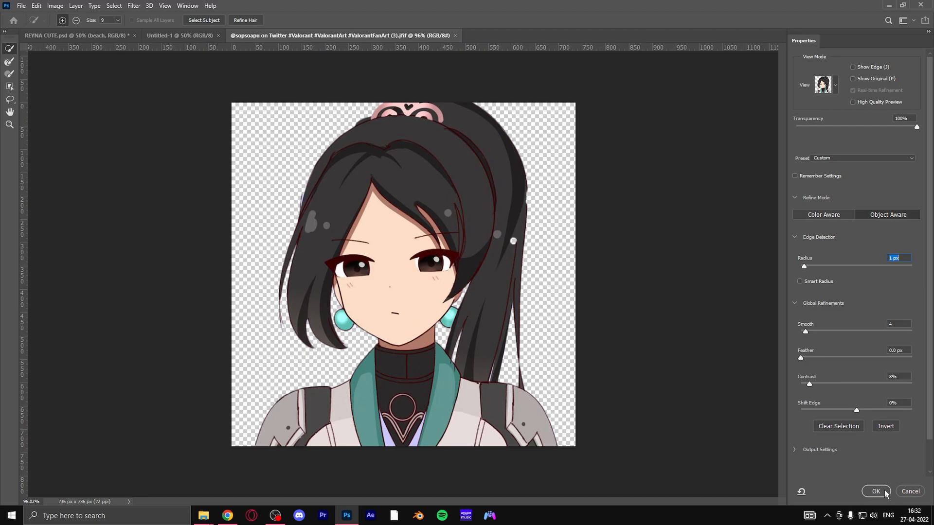
Bring the cut-out into Untitled-1, enlarge it and place it on the right
{"action": "left_click", "coordinate": [875, 492]}
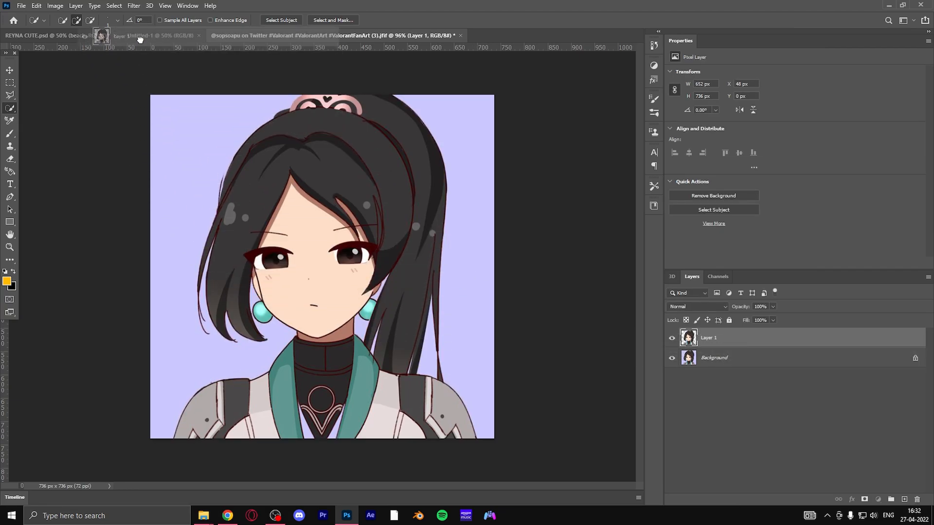
{"action": "left_click", "coordinate": [155, 35]}
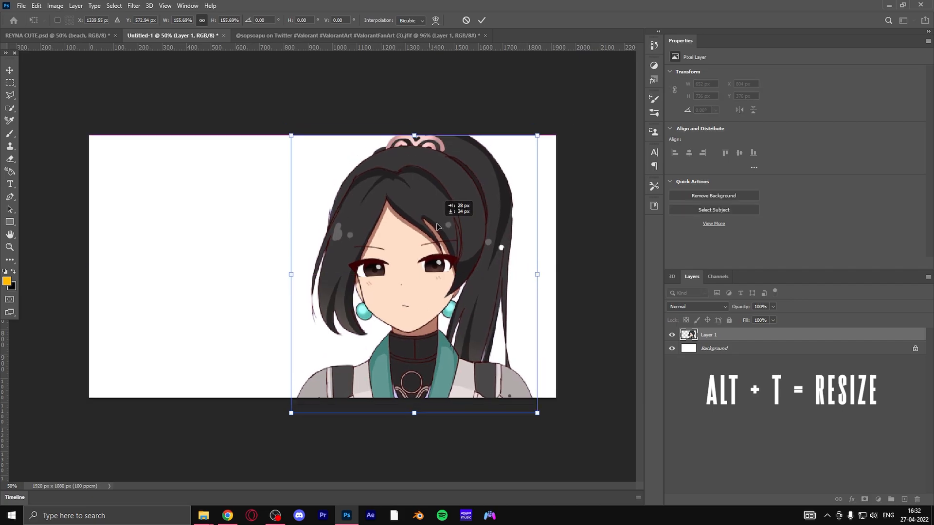
{"action": "left_click_drag", "start_coordinate": [414, 274], "coordinate": [432, 267]}
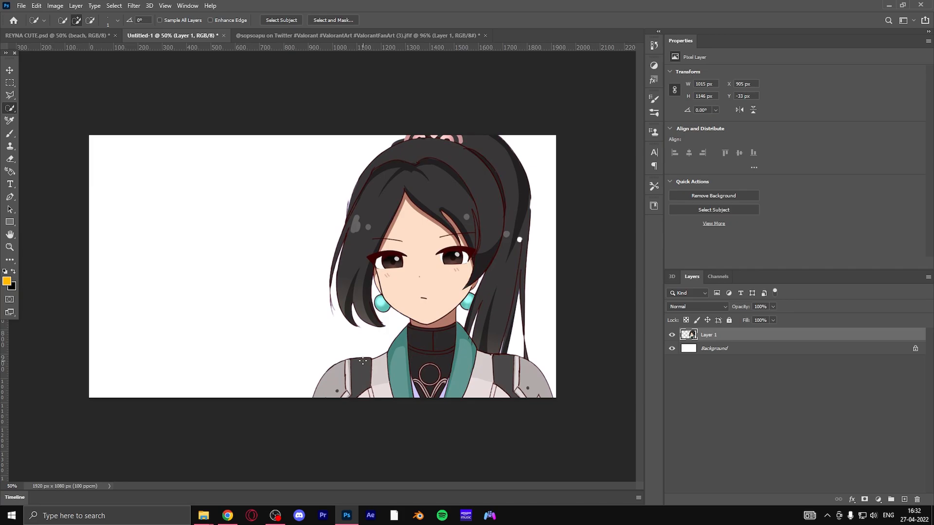
{"action": "mouse_move", "coordinate": [262, 448]}
{"action": "type", "text": "ainm"}
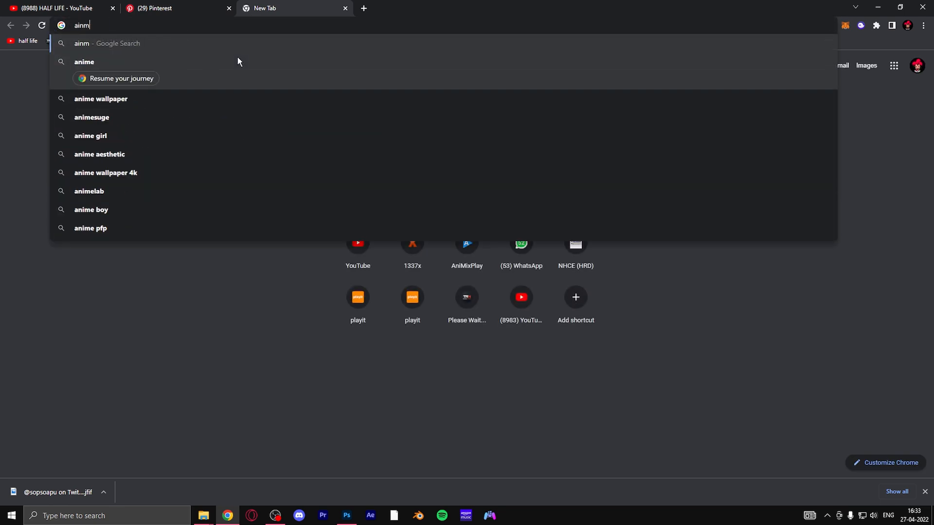
Search Google Images for 'anime lines' and copy the orange Anime Red Fast image
{"action": "type", "text": "anime lines"}
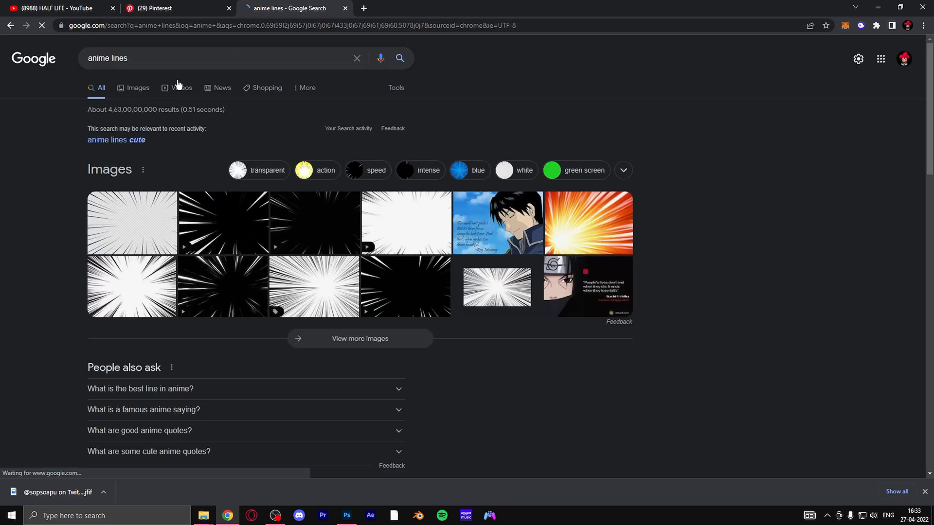
{"action": "left_click", "coordinate": [137, 87]}
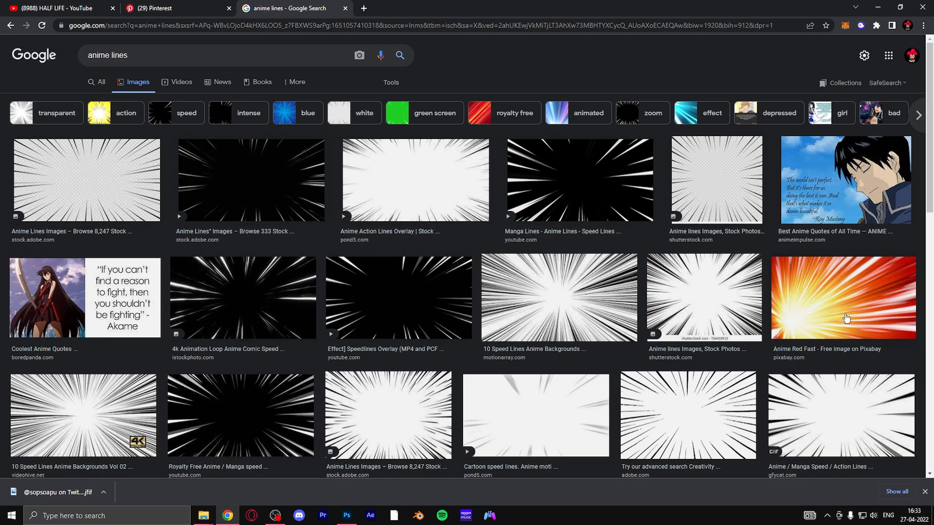
{"action": "left_click", "coordinate": [843, 298]}
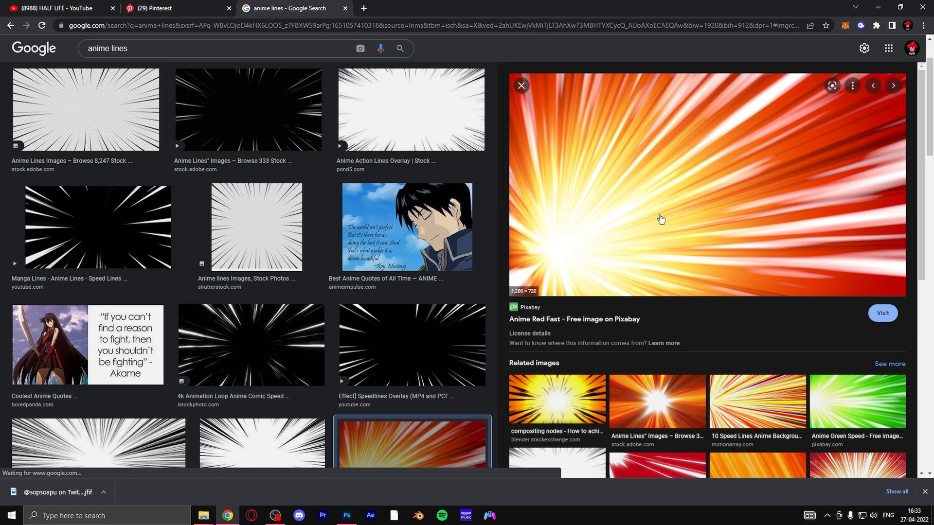
{"action": "mouse_move", "coordinate": [611, 173]}
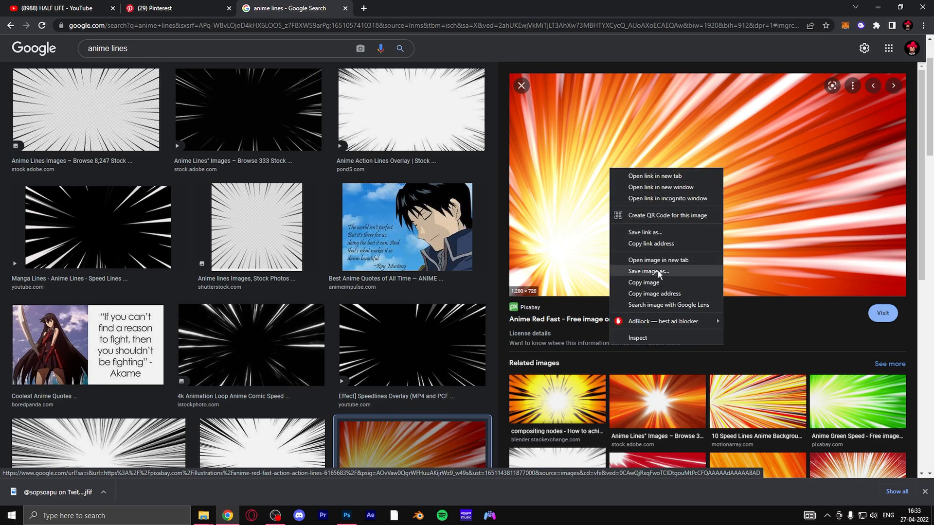
{"action": "left_click", "coordinate": [648, 271]}
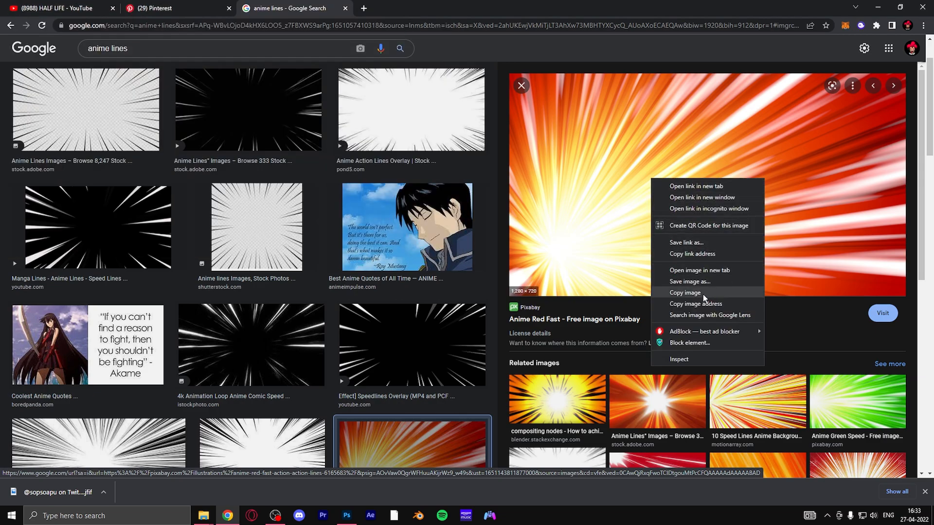
{"action": "left_click", "coordinate": [346, 515]}
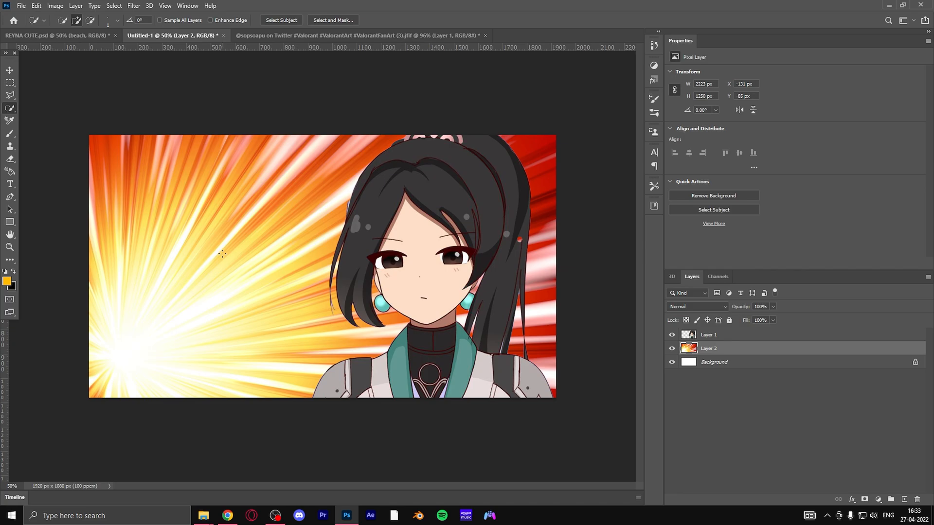
Flip the speed-lines background layer horizontally so the burst sits on the right
{"action": "right_click", "coordinate": [222, 254]}
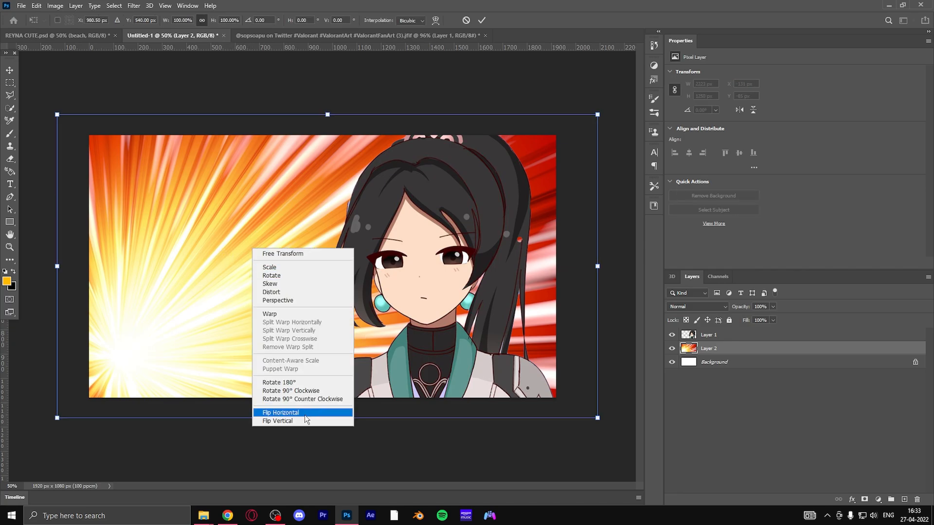
{"action": "left_click", "coordinate": [280, 413]}
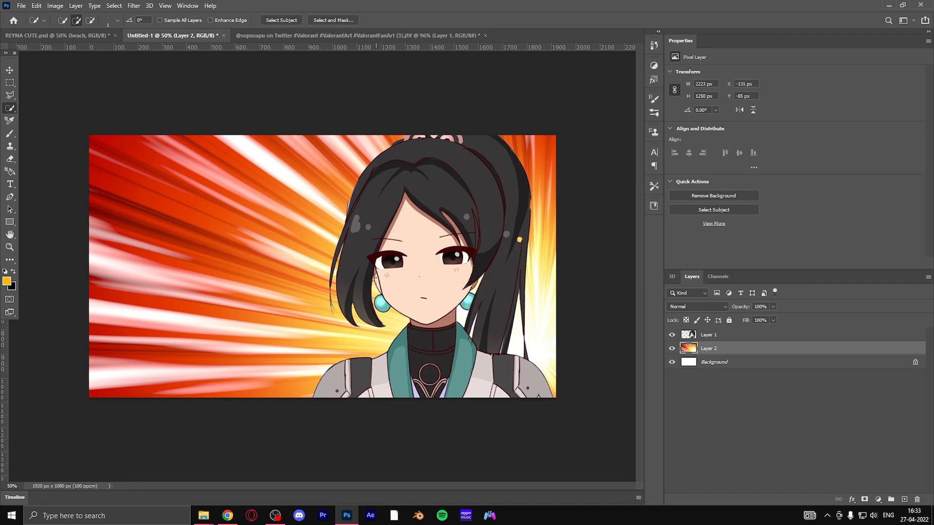
Add a white "HEY" in quotation marks with the Type tool on the left side
{"action": "left_click", "coordinate": [10, 184]}
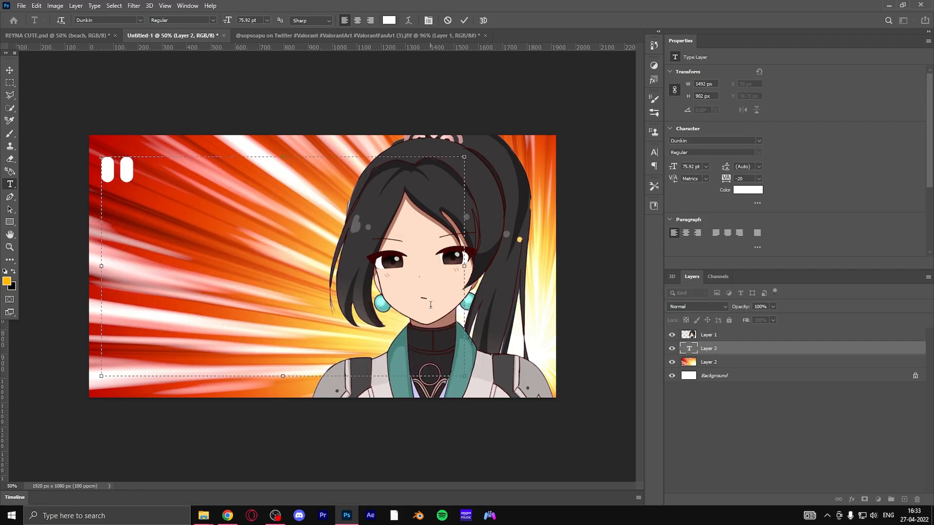
{"action": "type", "text": "ne"}
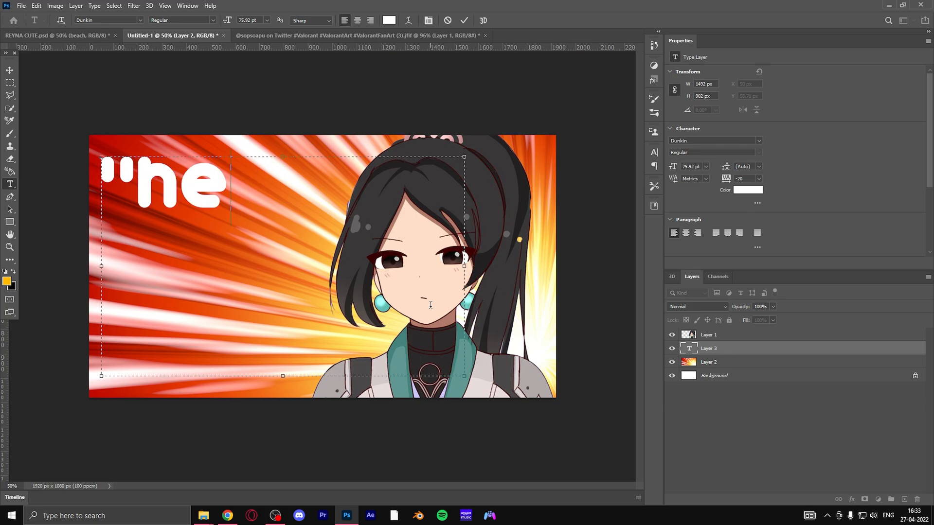
{"action": "type", "text": "HEY"}
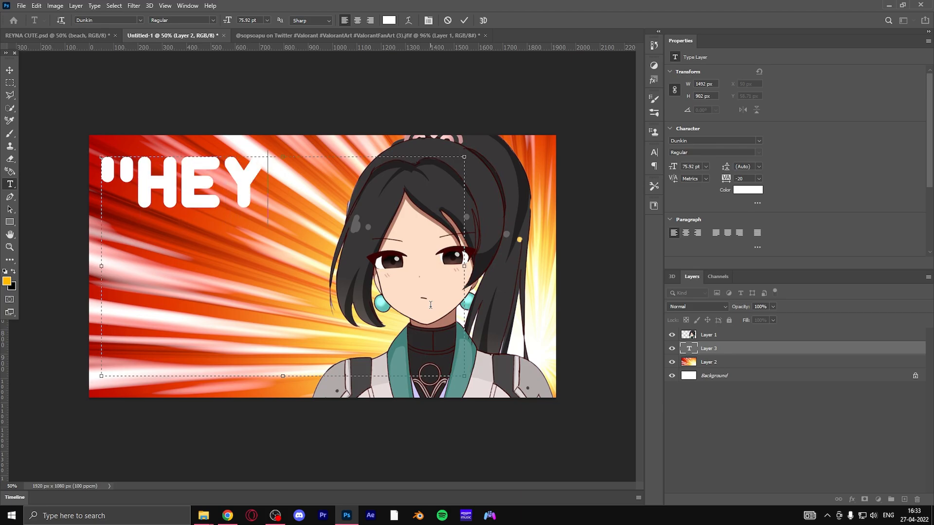
{"action": "type", "text": "\""}
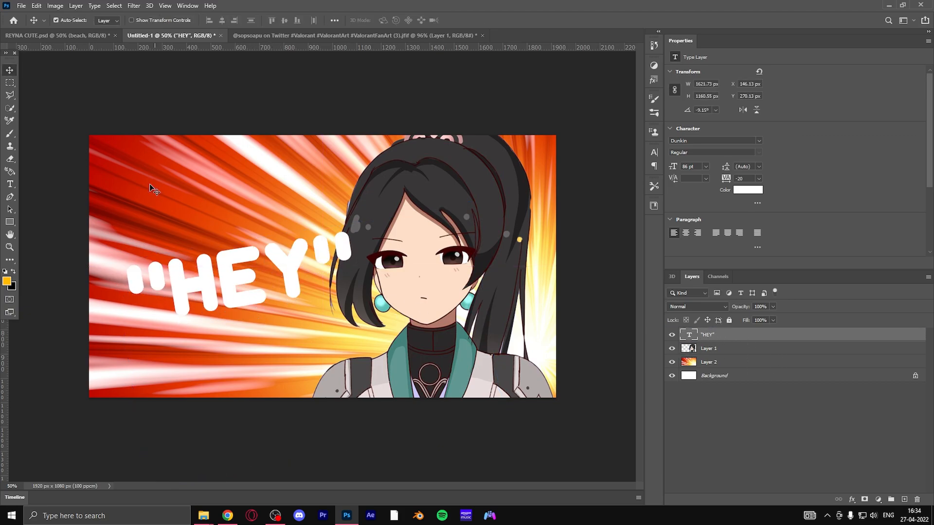
{"action": "mouse_move", "coordinate": [341, 283]}
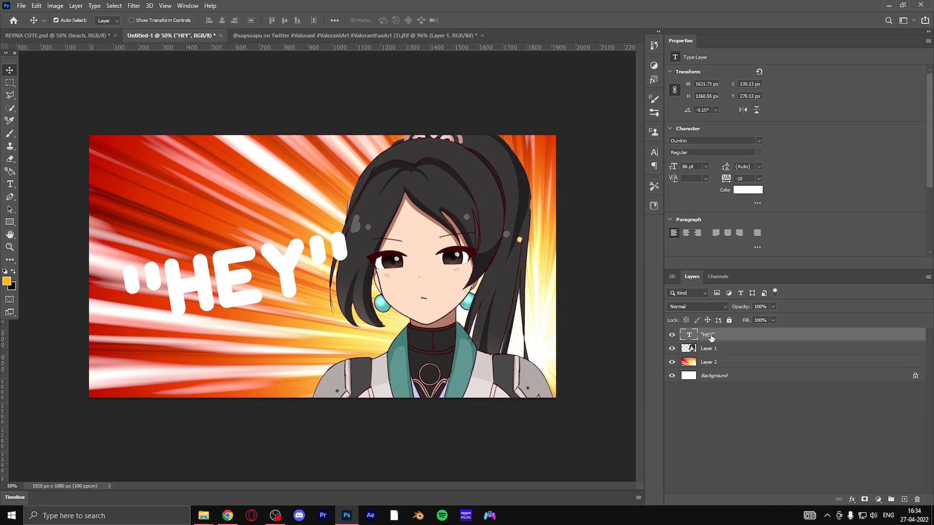
Give HEY a smooth inner bevel with about 105% depth and 16 px size
{"action": "left_click", "coordinate": [853, 500]}
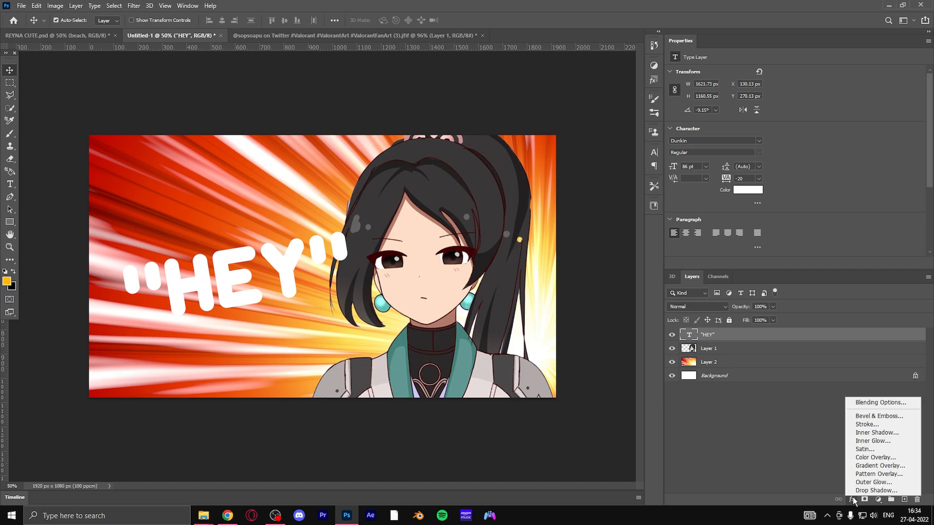
{"action": "left_click", "coordinate": [881, 415]}
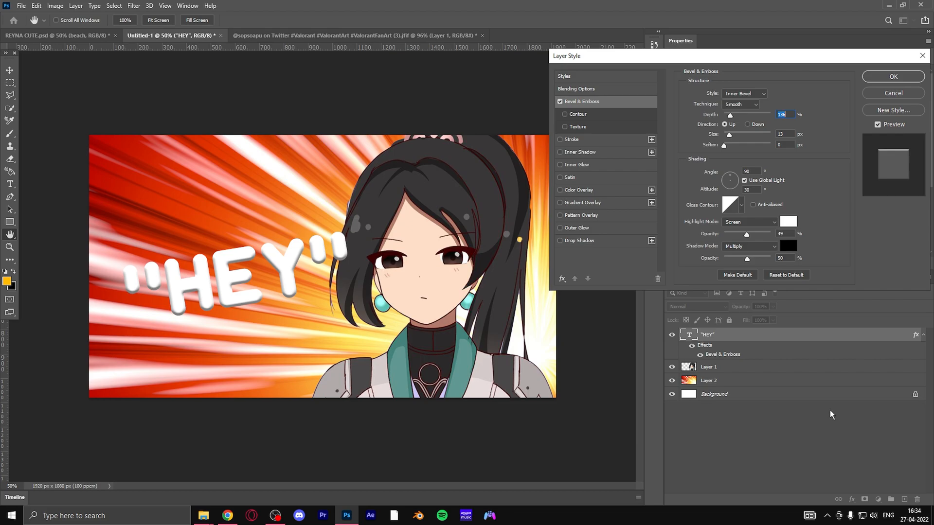
{"action": "left_click_drag", "start_coordinate": [728, 114], "coordinate": [744, 115]}
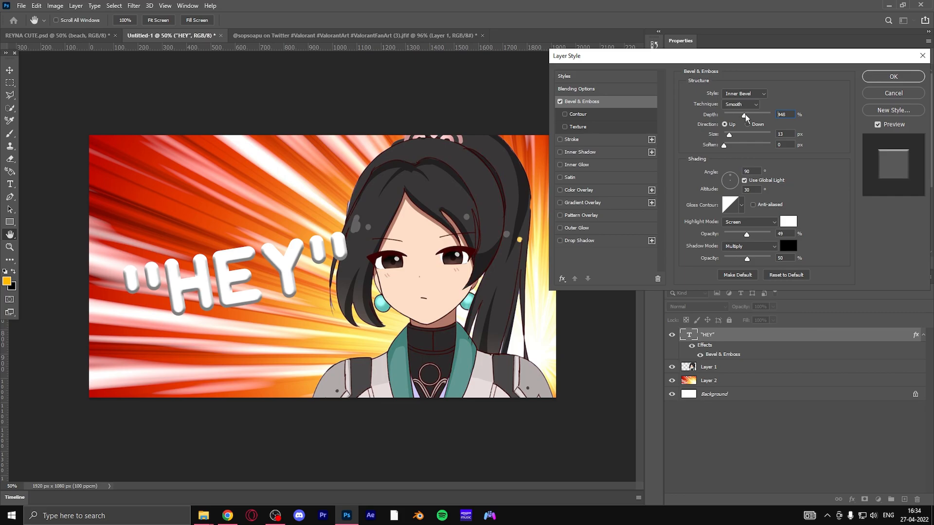
{"action": "left_click_drag", "start_coordinate": [743, 118], "coordinate": [766, 115]}
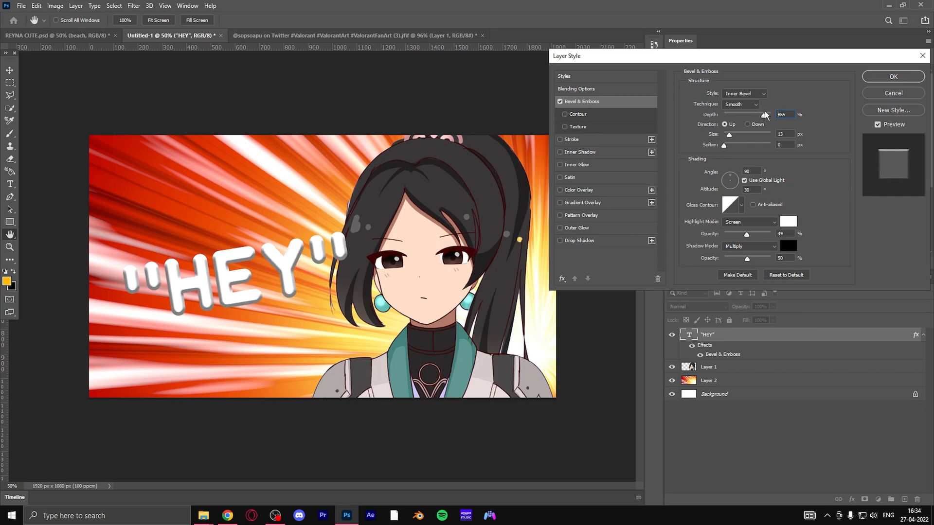
{"action": "left_click_drag", "start_coordinate": [765, 115], "coordinate": [730, 115]}
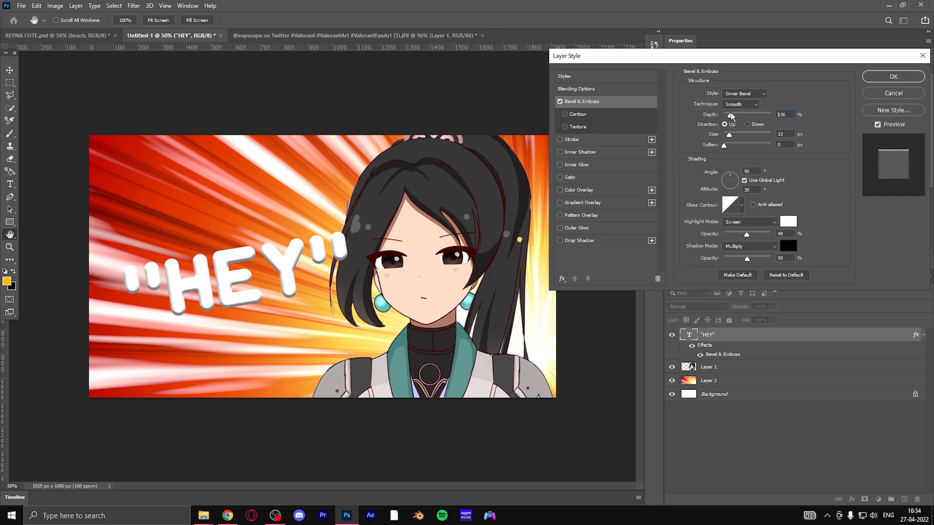
{"action": "left_click_drag", "start_coordinate": [729, 135], "coordinate": [747, 134]}
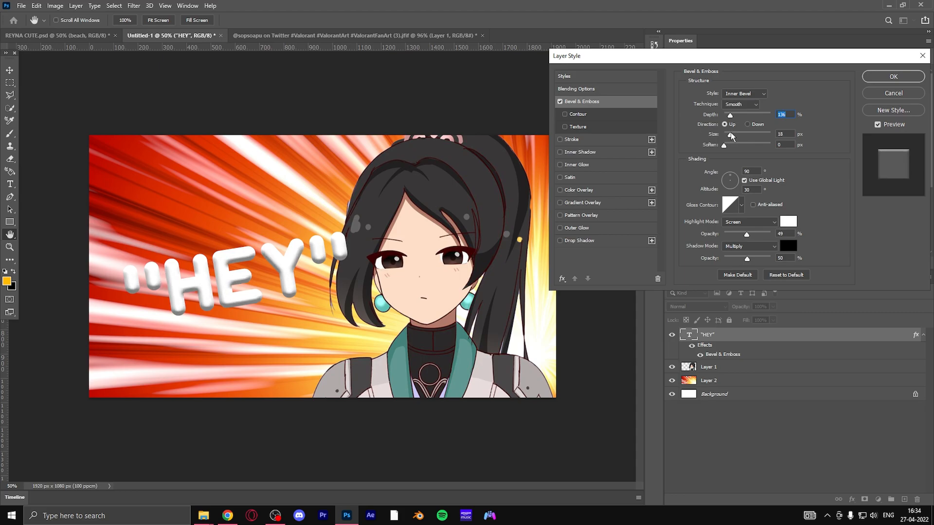
{"action": "left_click_drag", "start_coordinate": [728, 137], "coordinate": [747, 137]}
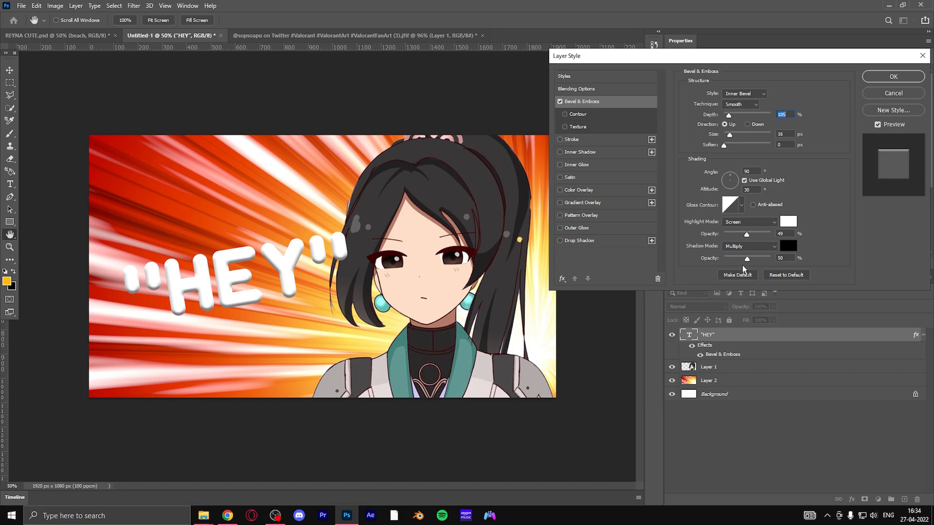
{"action": "left_click", "coordinate": [787, 245]}
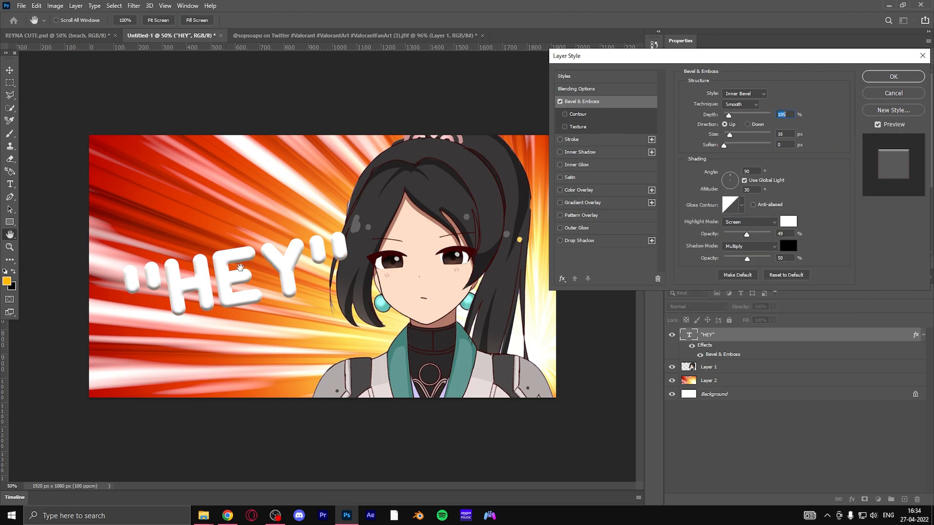
Add a 57% opacity black drop shadow at 8 px distance and confirm the layer style
{"action": "left_click", "coordinate": [892, 76]}
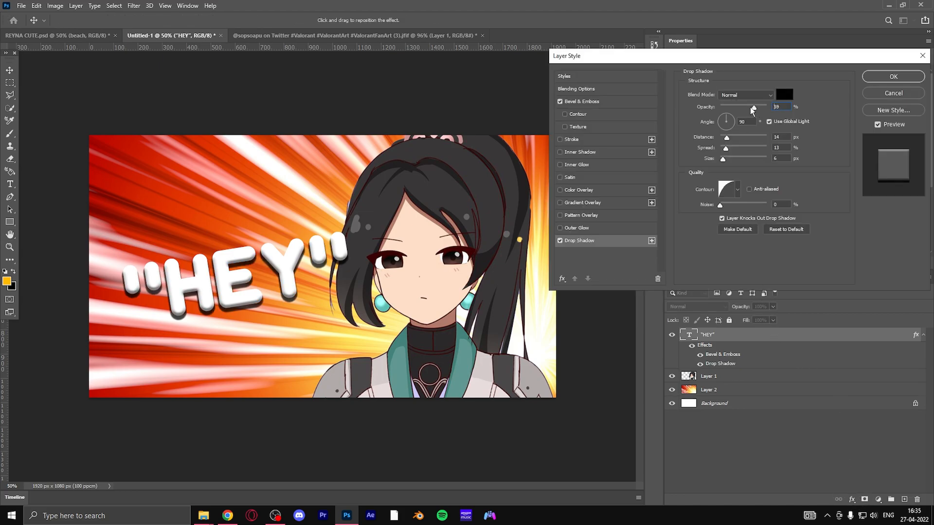
{"action": "left_click_drag", "start_coordinate": [752, 106], "coordinate": [746, 106]}
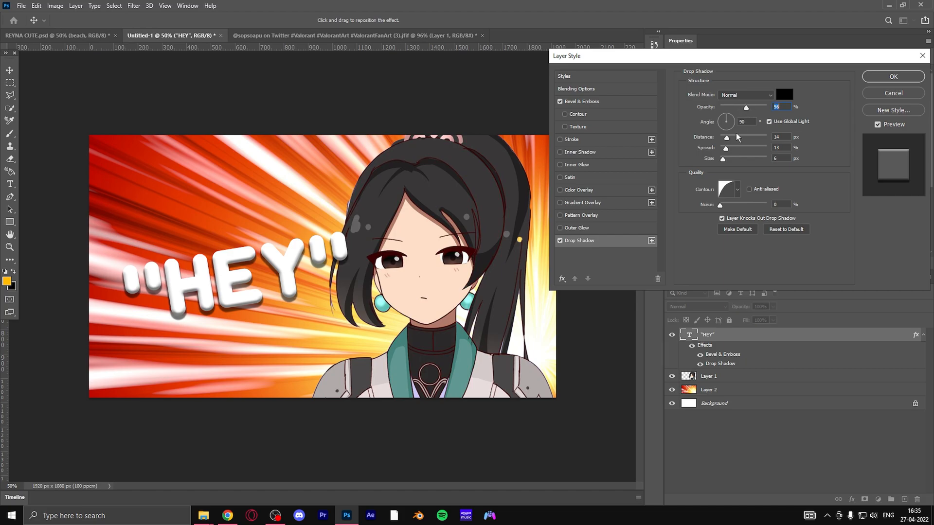
{"action": "left_click_drag", "start_coordinate": [744, 137], "coordinate": [725, 138]}
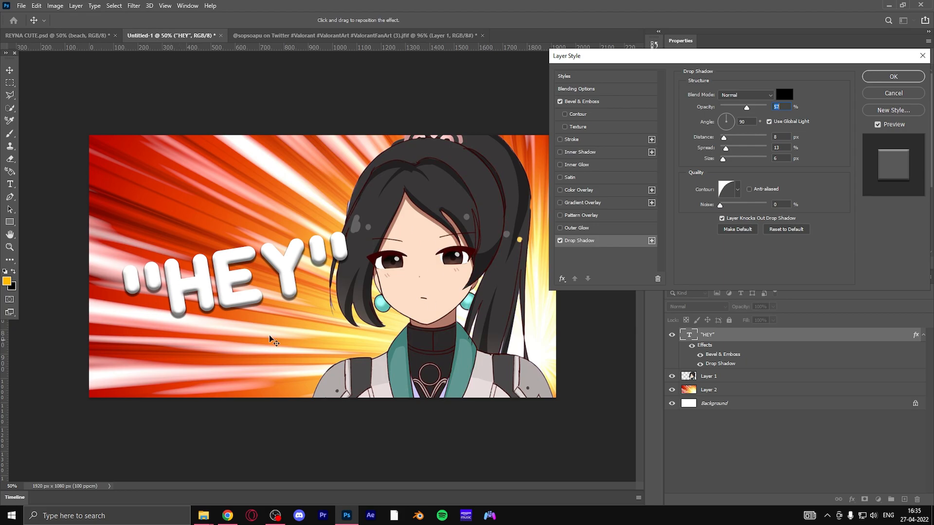
{"action": "mouse_move", "coordinate": [887, 84]}
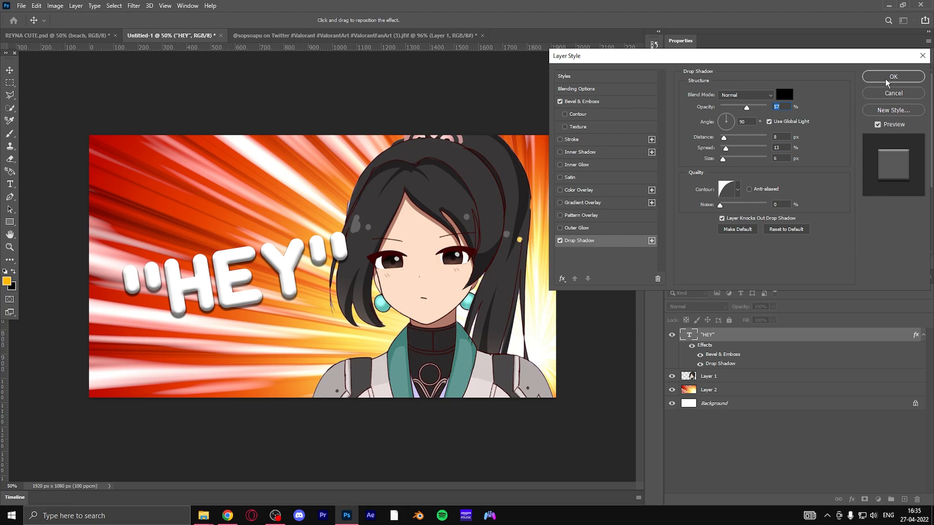
{"action": "left_click", "coordinate": [893, 76]}
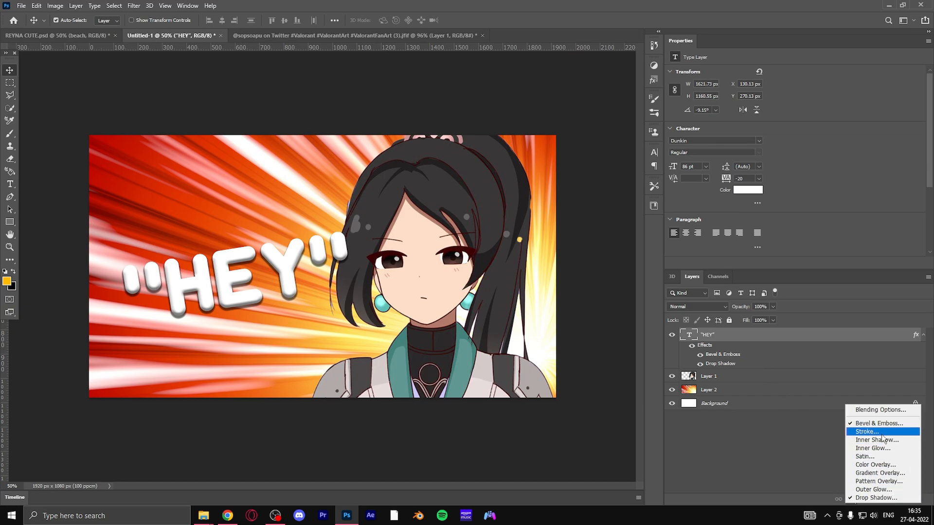
Outline the HEY text with a 4 px black stroke positioned outside
{"action": "left_click", "coordinate": [865, 431]}
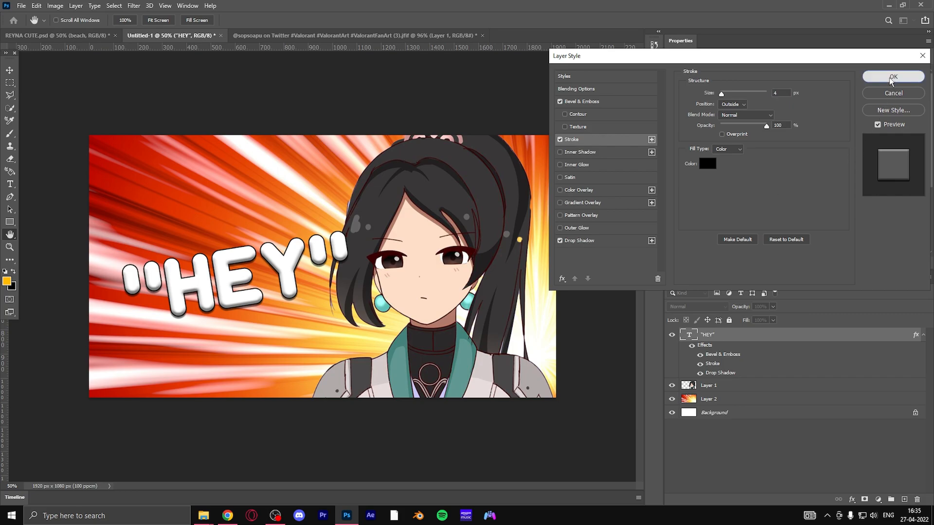
{"action": "left_click", "coordinate": [893, 76]}
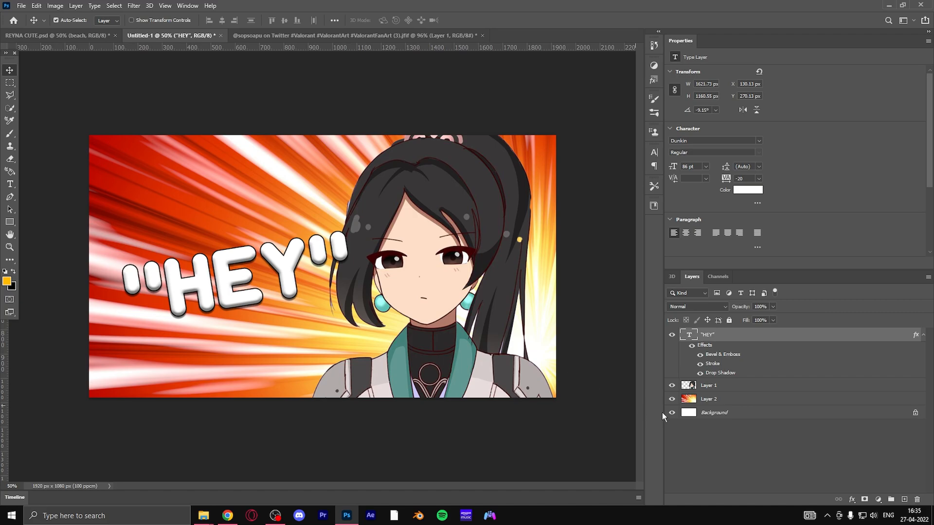
{"action": "left_click", "coordinate": [708, 399]}
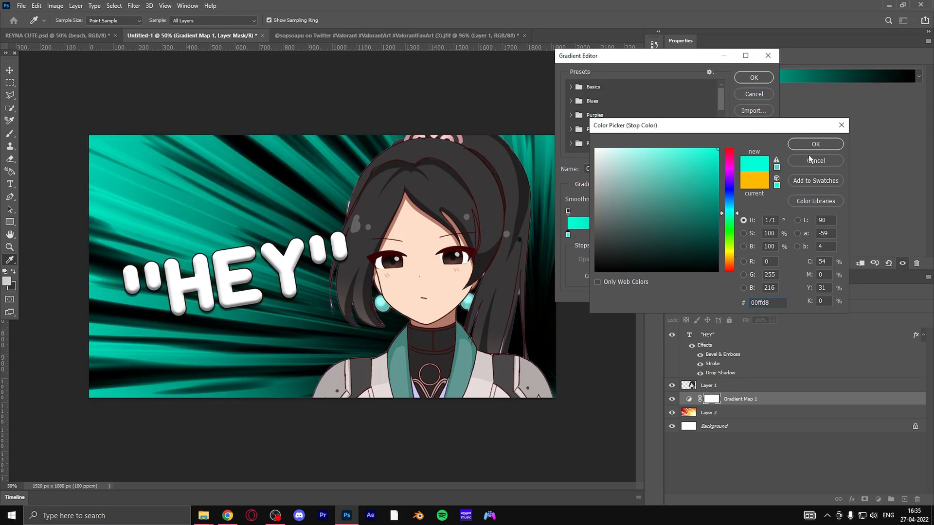
Recolour the gradient map's dark end stop to turquoise cyan and shift the midpoint toward cyan
{"action": "left_click", "coordinate": [816, 144]}
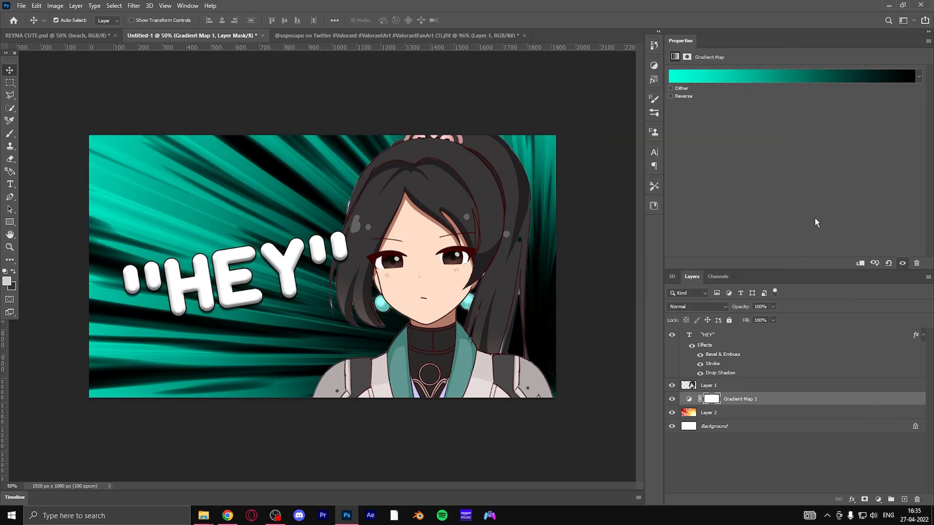
{"action": "left_click", "coordinate": [792, 76]}
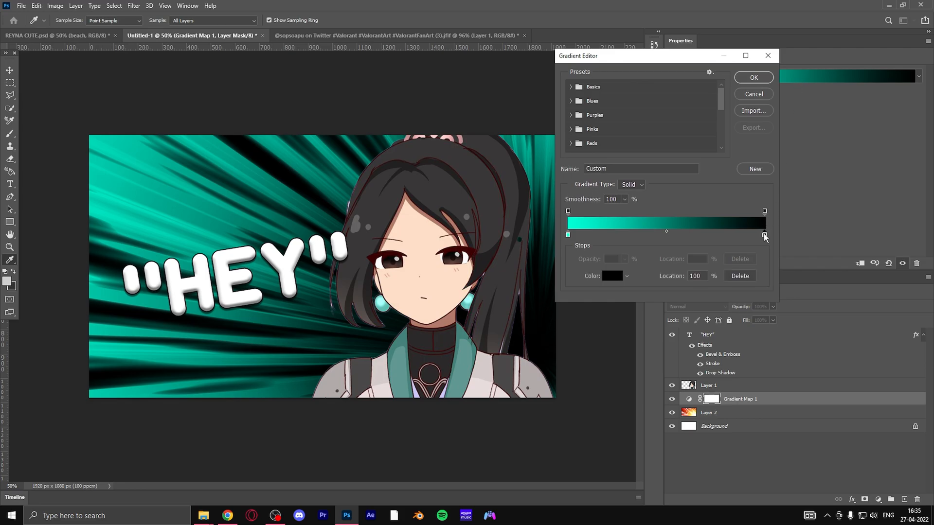
{"action": "double_click", "coordinate": [764, 234]}
{"action": "type", "text": "00deff"}
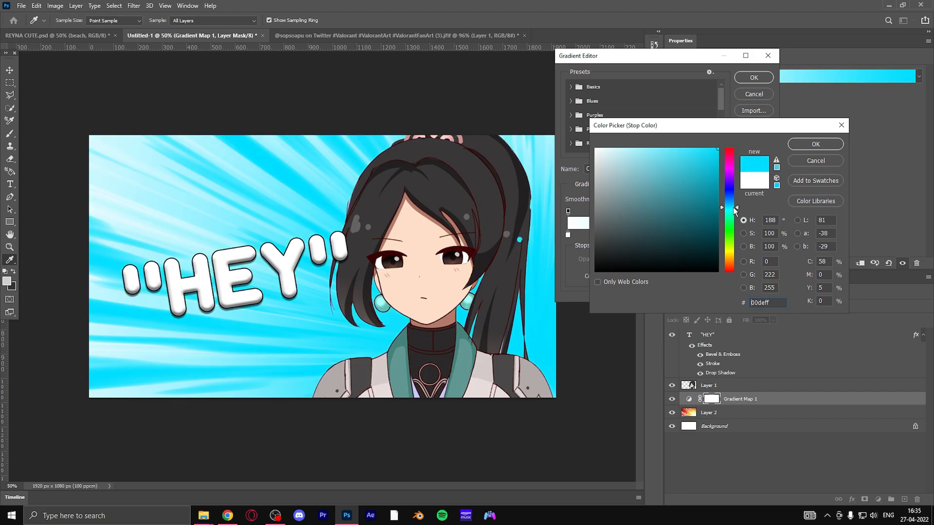
{"action": "left_click_drag", "start_coordinate": [729, 208], "coordinate": [729, 214]}
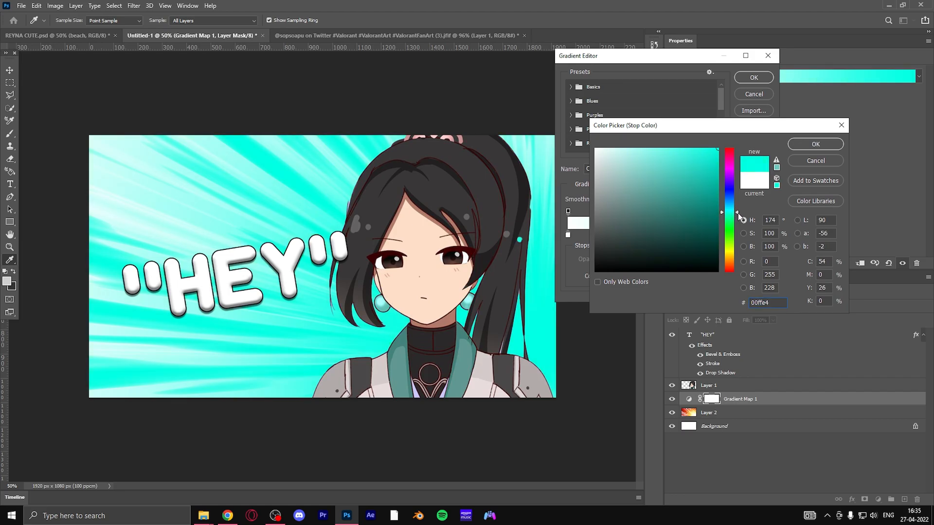
{"action": "left_click", "coordinate": [815, 144]}
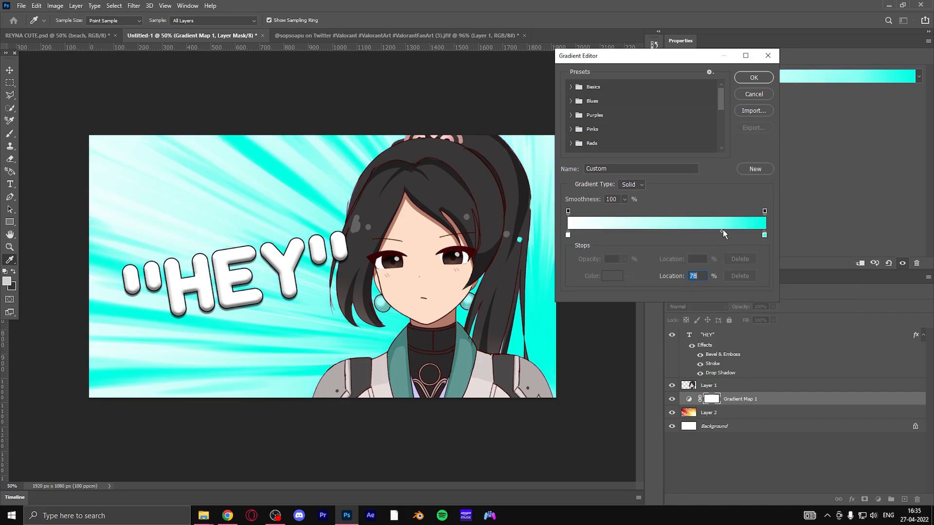
{"action": "left_click_drag", "start_coordinate": [723, 234], "coordinate": [748, 234]}
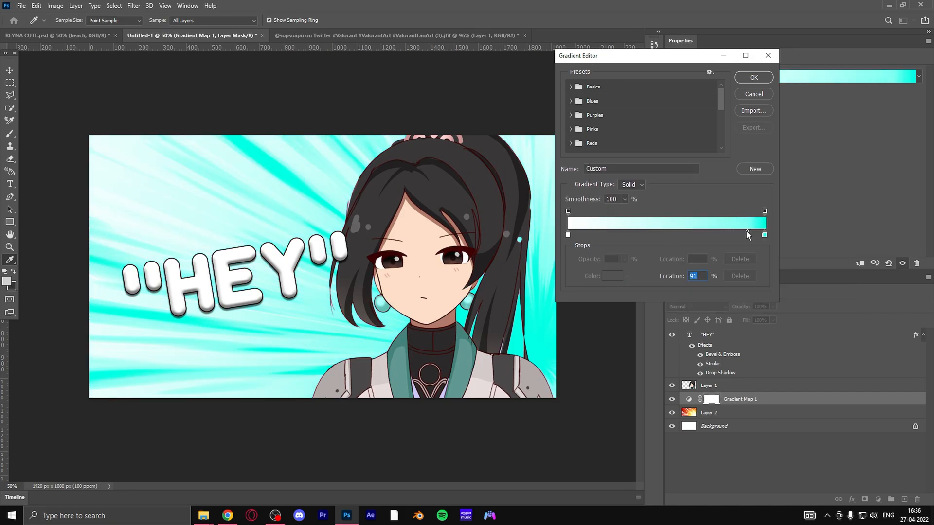
{"action": "left_click_drag", "start_coordinate": [747, 234], "coordinate": [756, 234]}
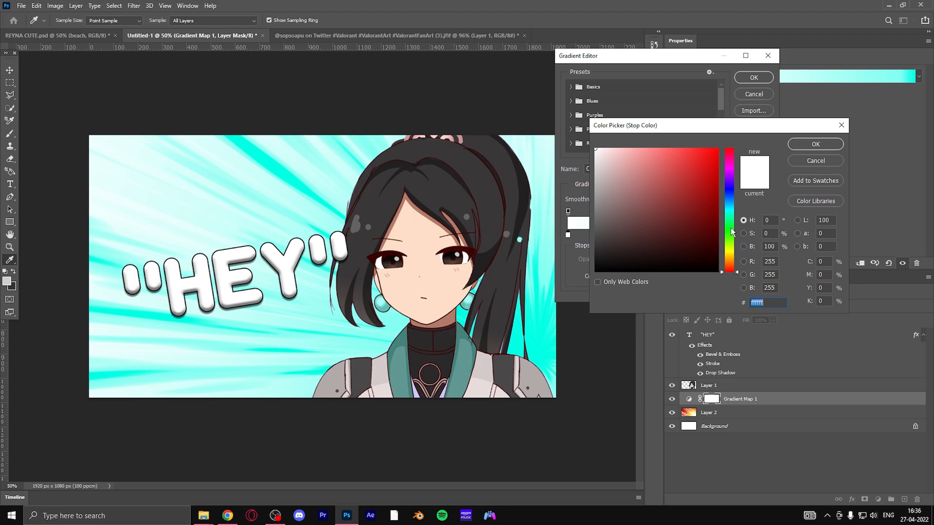
Set the left stop cyan and the right stop white, balance the blend, and confirm the gradient
{"action": "left_click", "coordinate": [815, 144]}
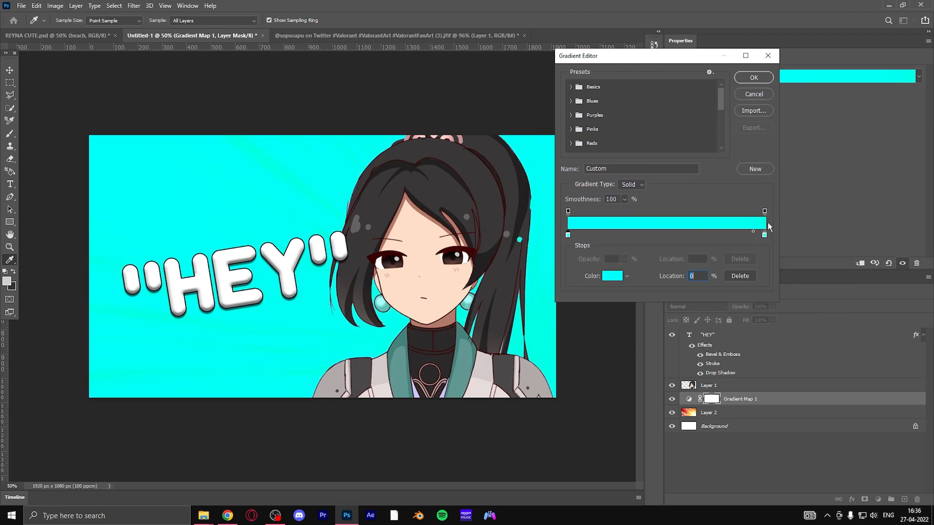
{"action": "left_click", "coordinate": [611, 275]}
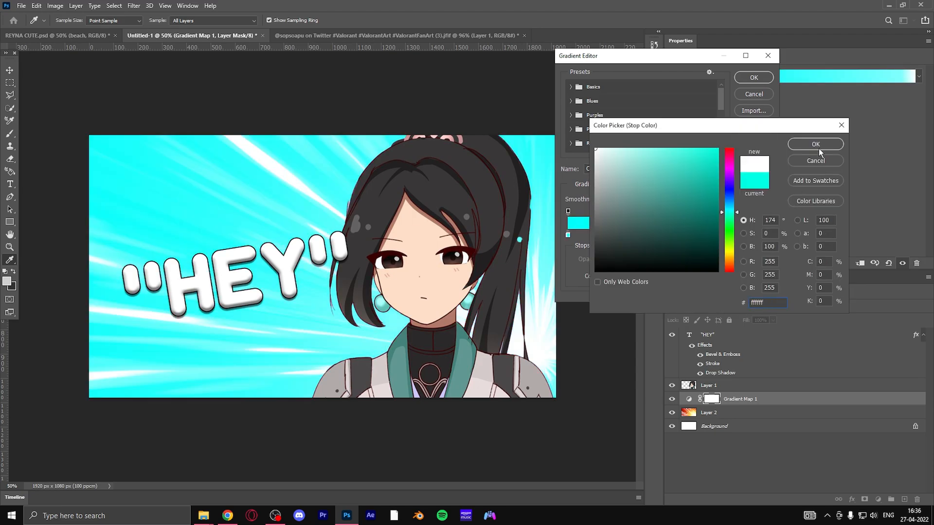
{"action": "left_click", "coordinate": [814, 144]}
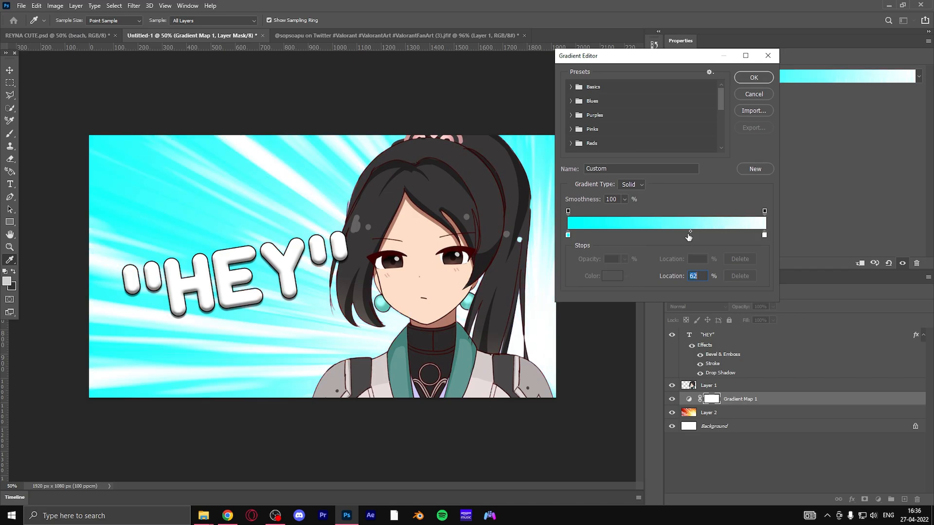
{"action": "left_click_drag", "start_coordinate": [688, 232], "coordinate": [639, 232]}
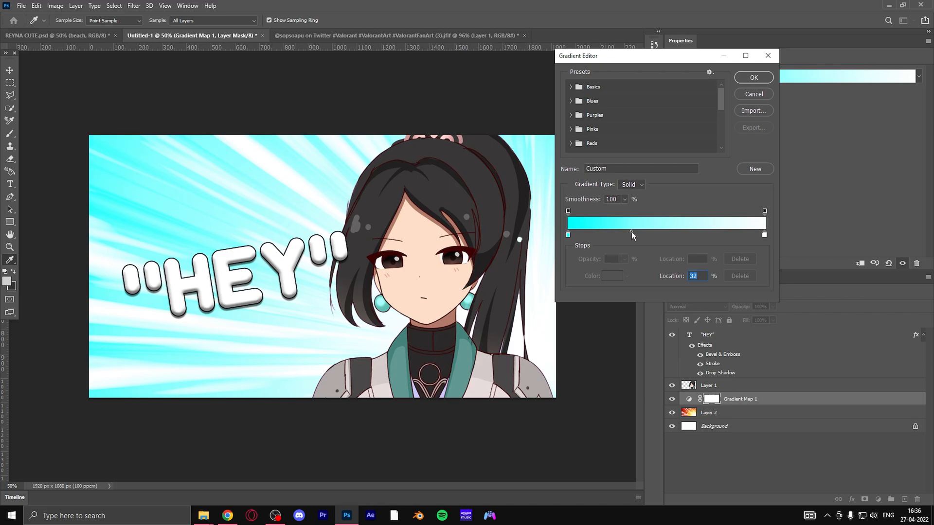
{"action": "left_click_drag", "start_coordinate": [632, 235], "coordinate": [646, 234]}
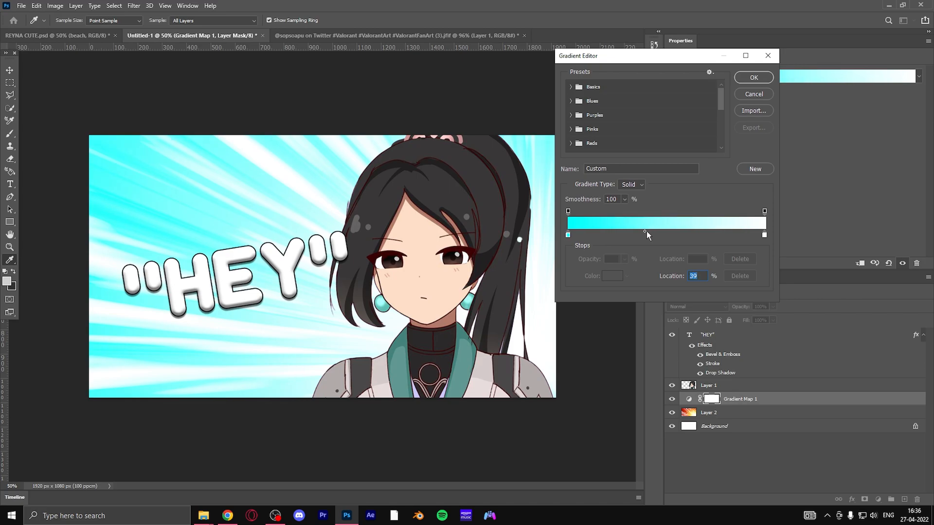
{"action": "left_click", "coordinate": [753, 78]}
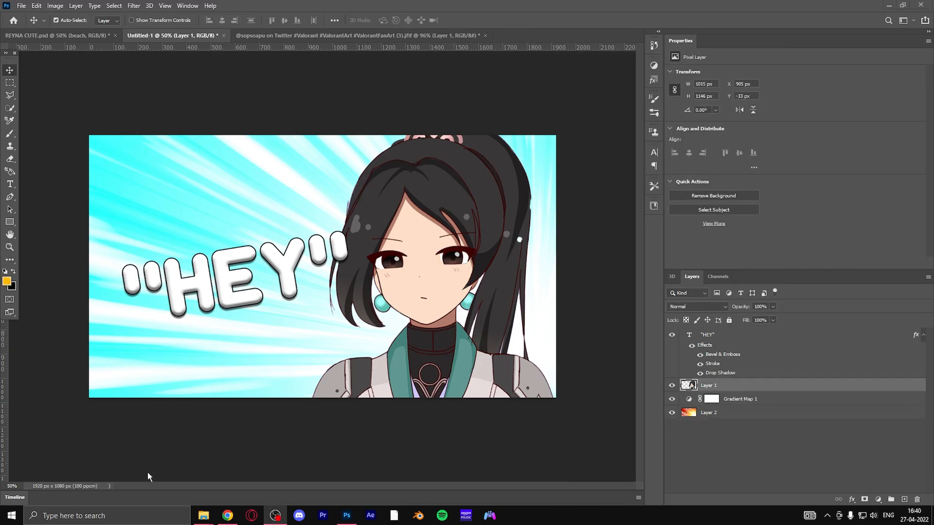
{"action": "mouse_move", "coordinate": [325, 429]}
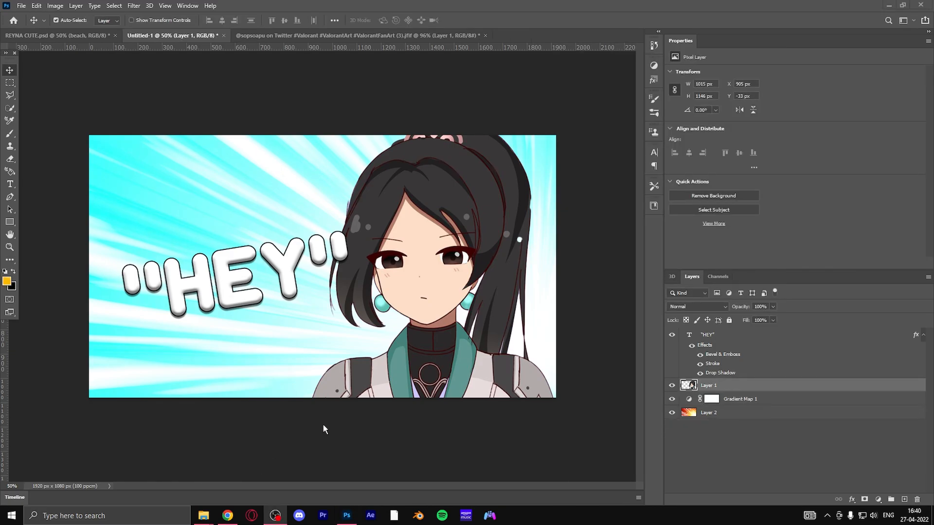